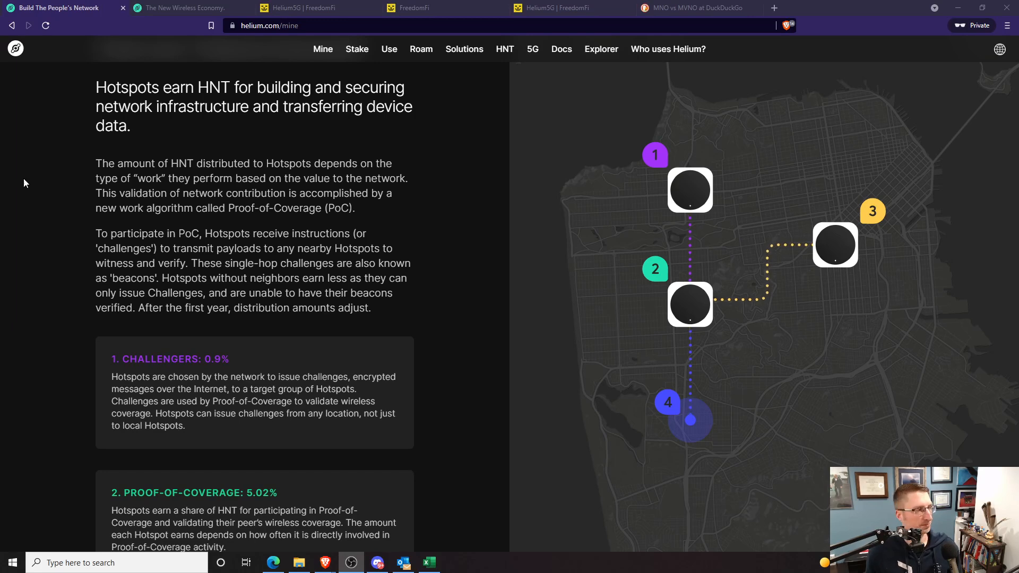
Switch to the FreedomFi Helium5G FAQ showing the 50 cents per Gigabyte earnings answer
left_click(186, 8)
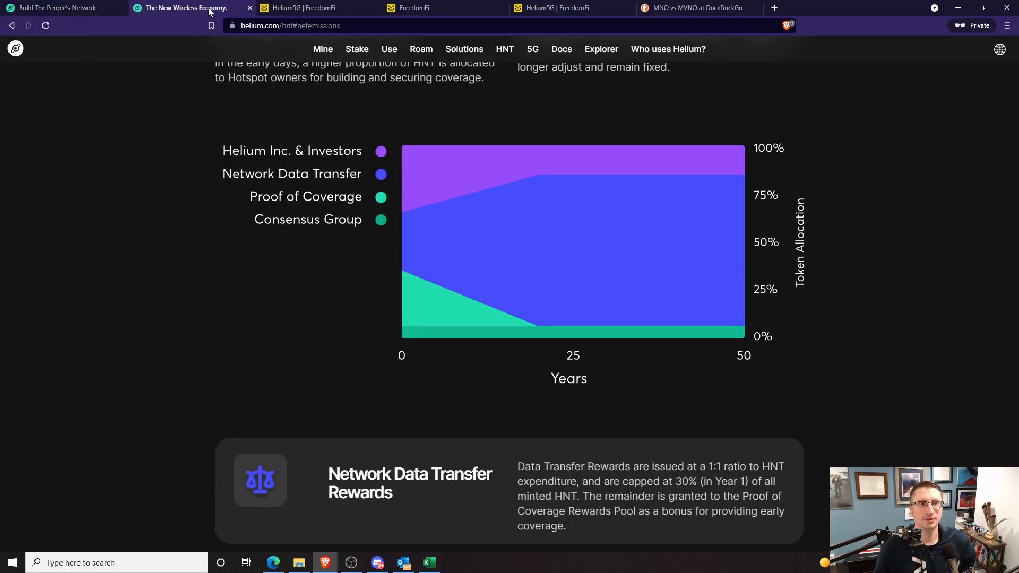
left_click(304, 8)
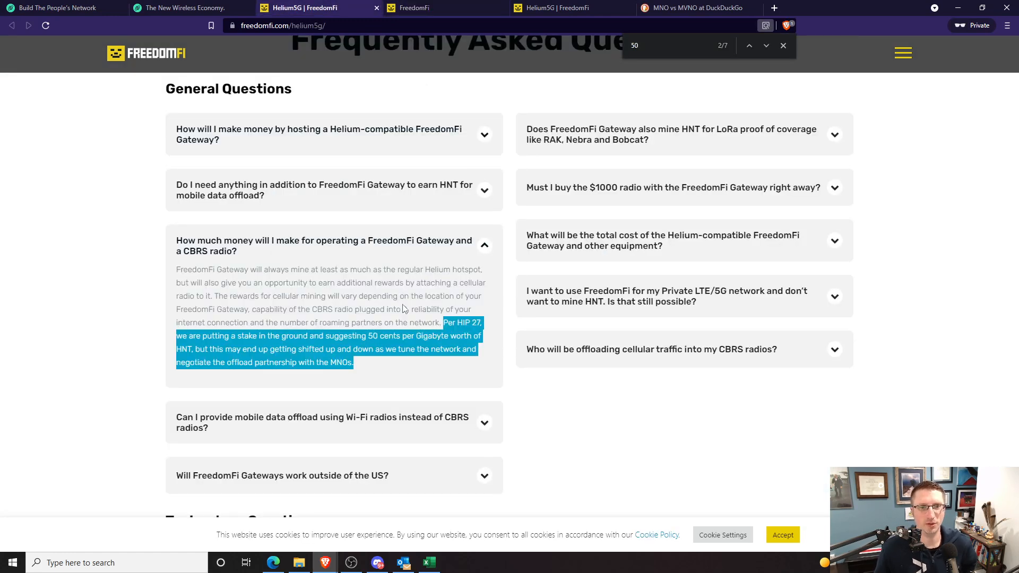
mouse_move(357, 331)
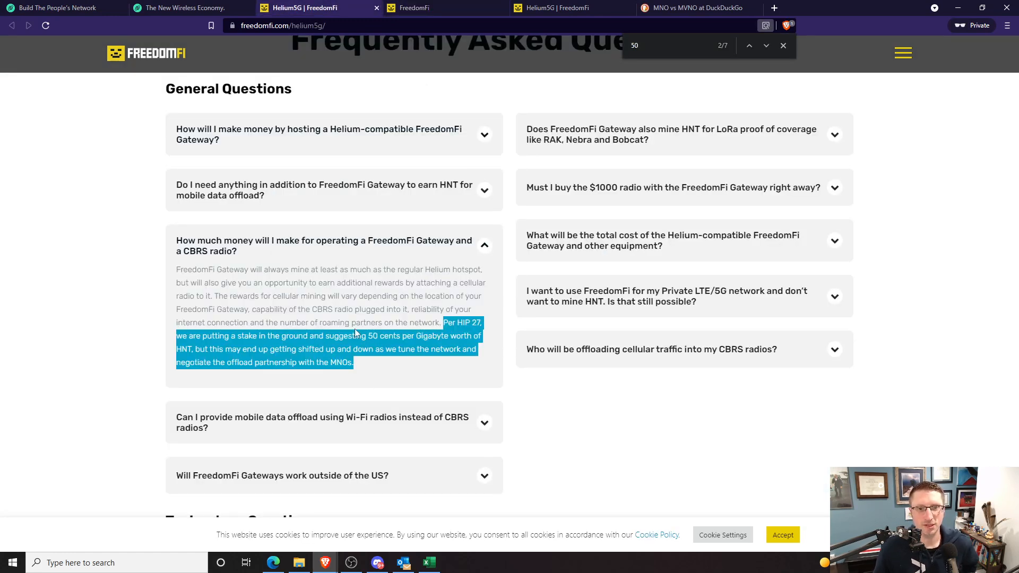
mouse_move(365, 349)
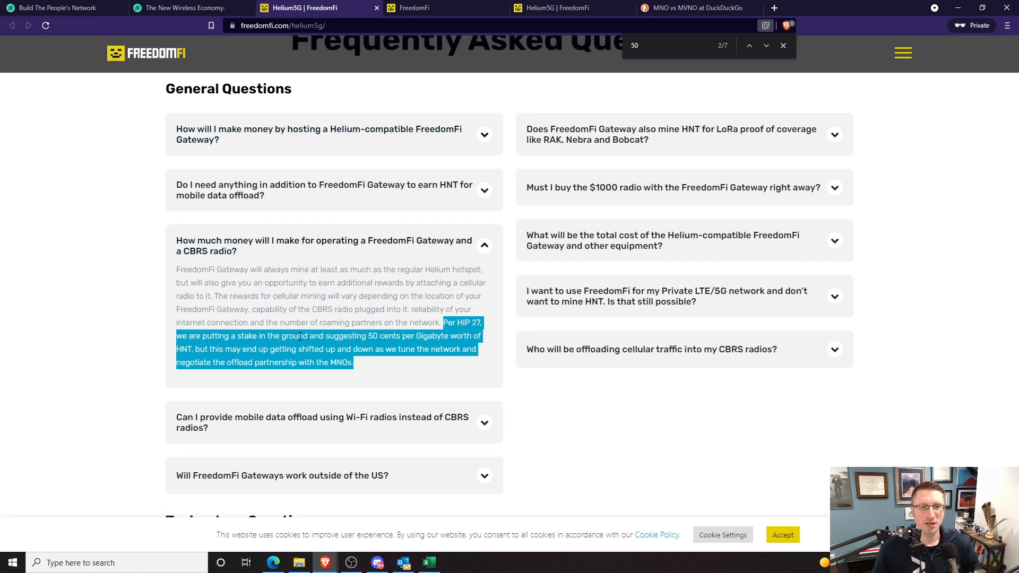
mouse_move(351, 345)
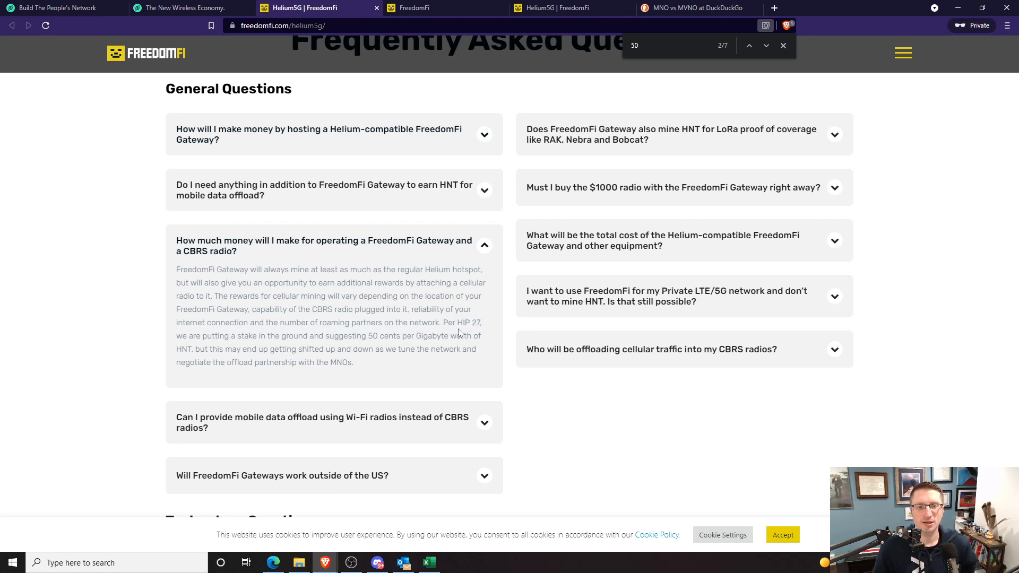
mouse_move(465, 323)
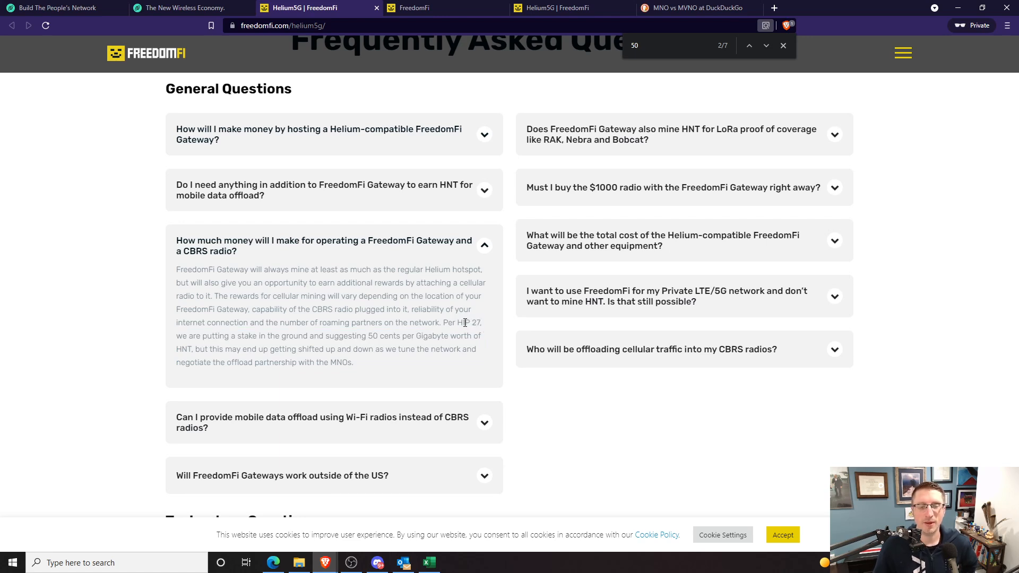
mouse_move(431, 325)
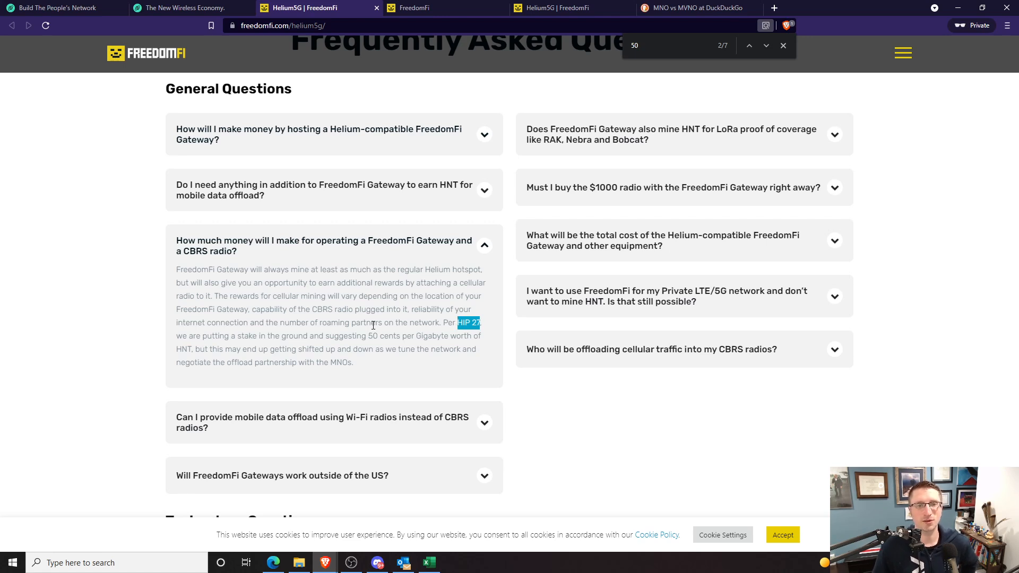
mouse_move(390, 344)
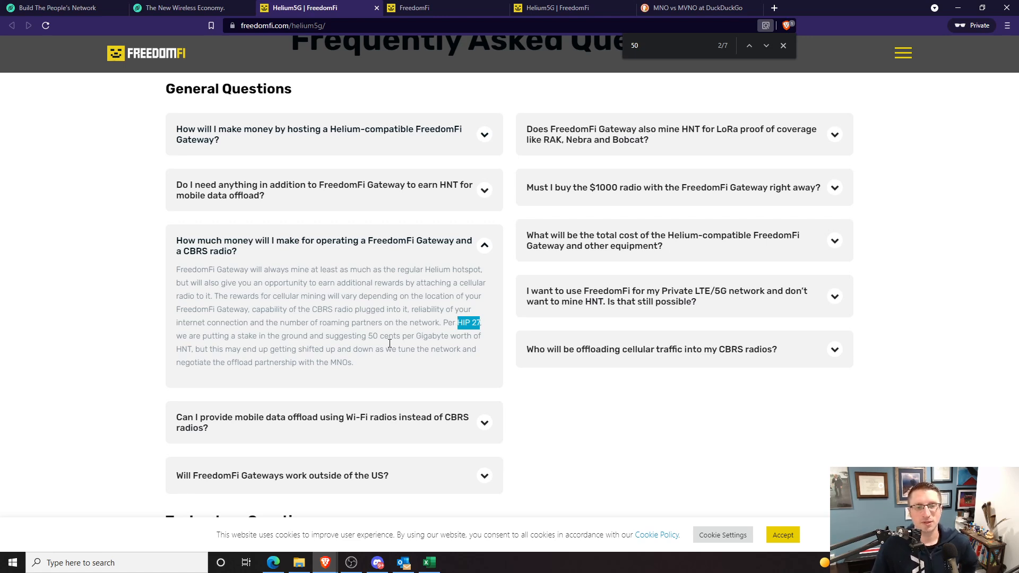
mouse_move(371, 334)
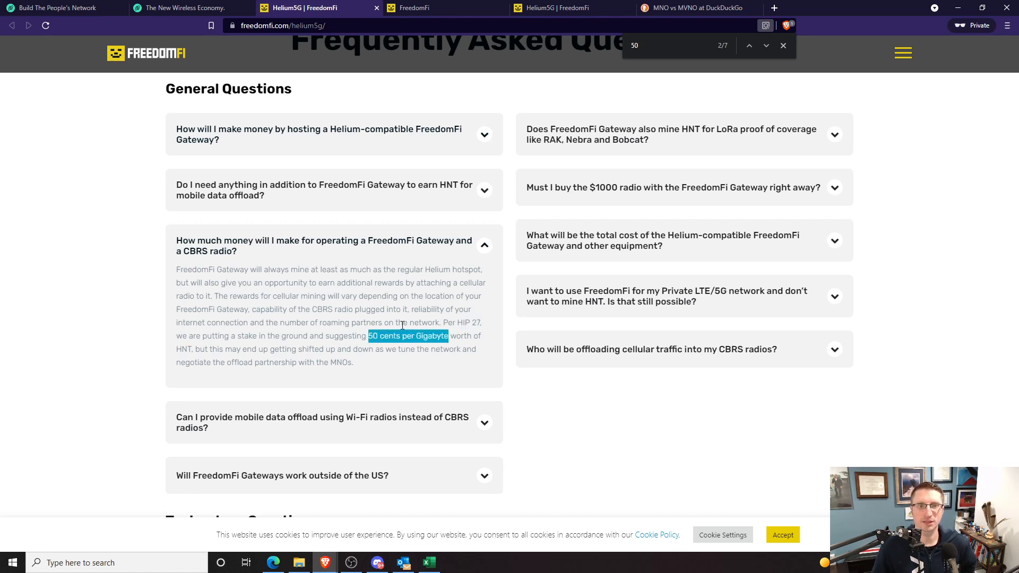
mouse_move(415, 297)
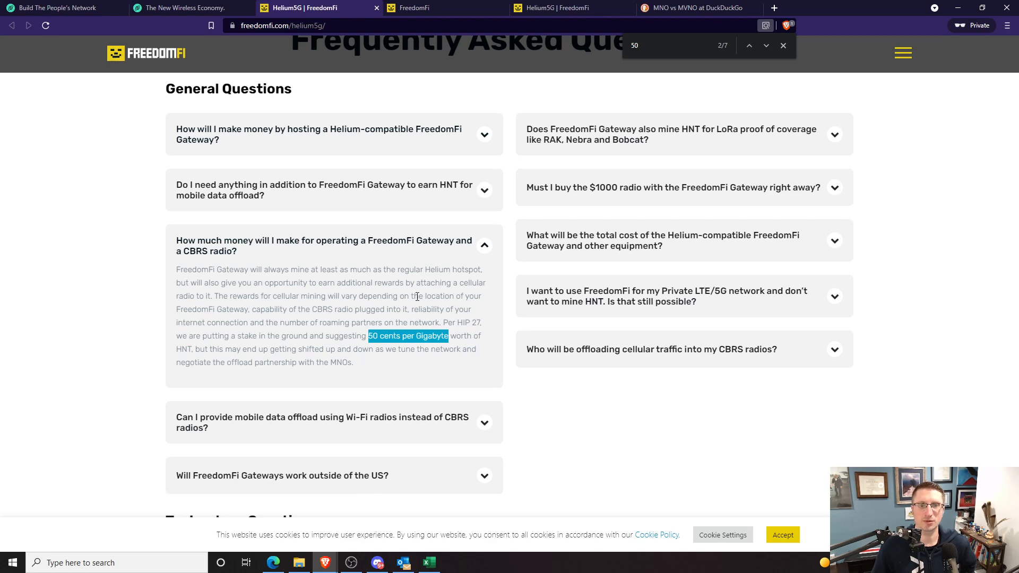
Return to the Helium page with the 50-year HNT token allocation chart
left_click(414, 8)
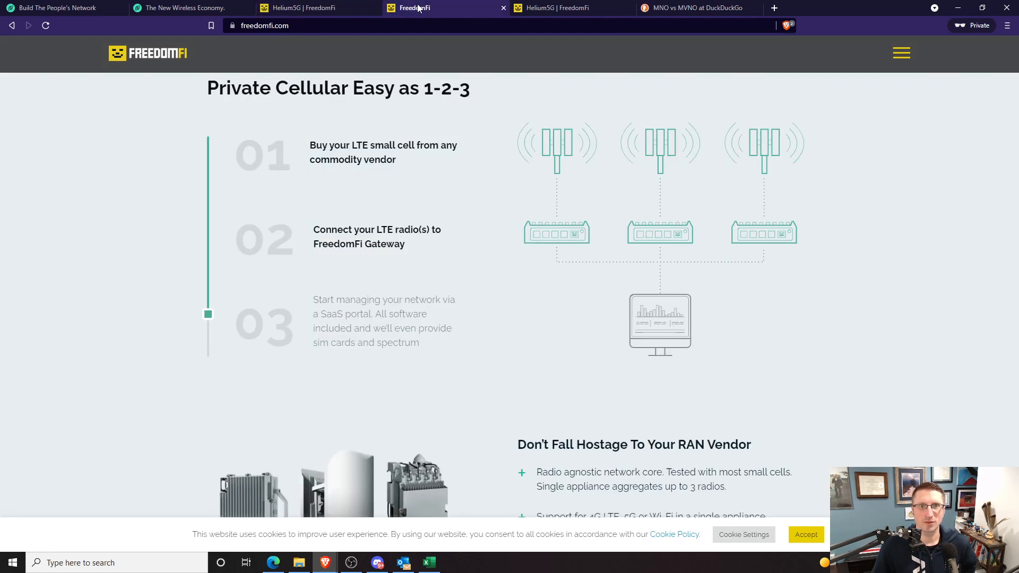
left_click(181, 8)
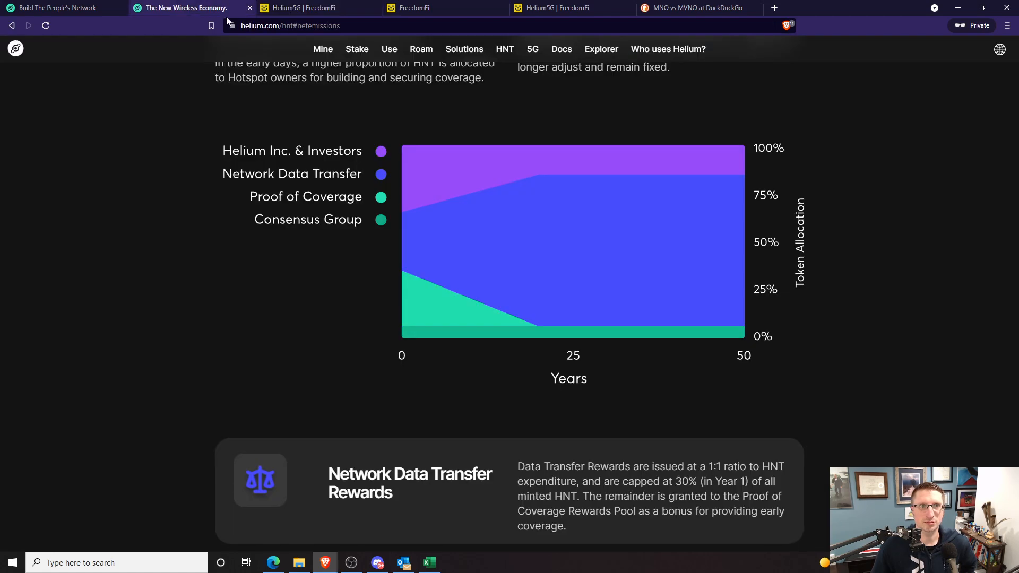
mouse_move(425, 254)
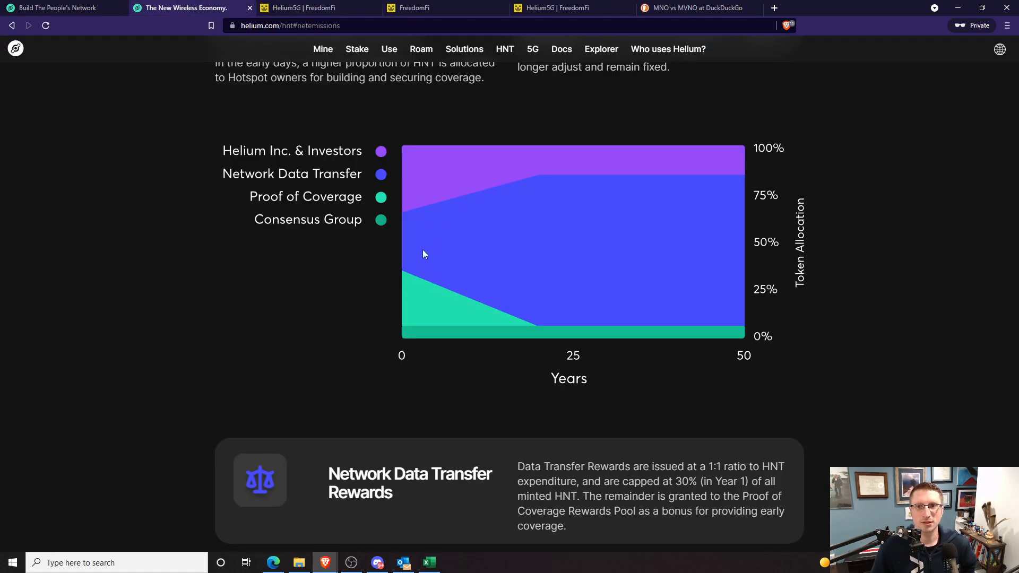
mouse_move(573, 182)
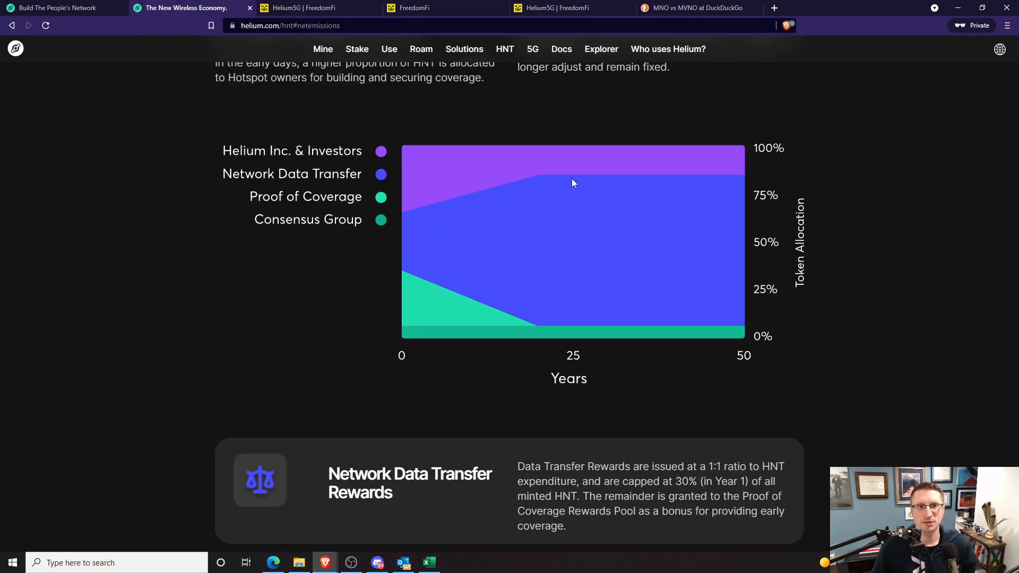
mouse_move(412, 276)
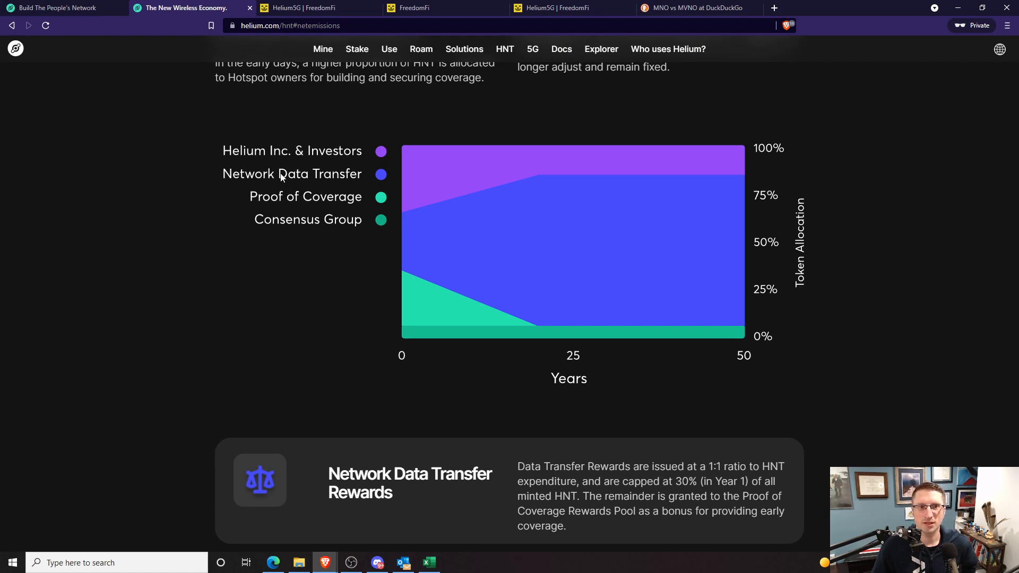
mouse_move(382, 180)
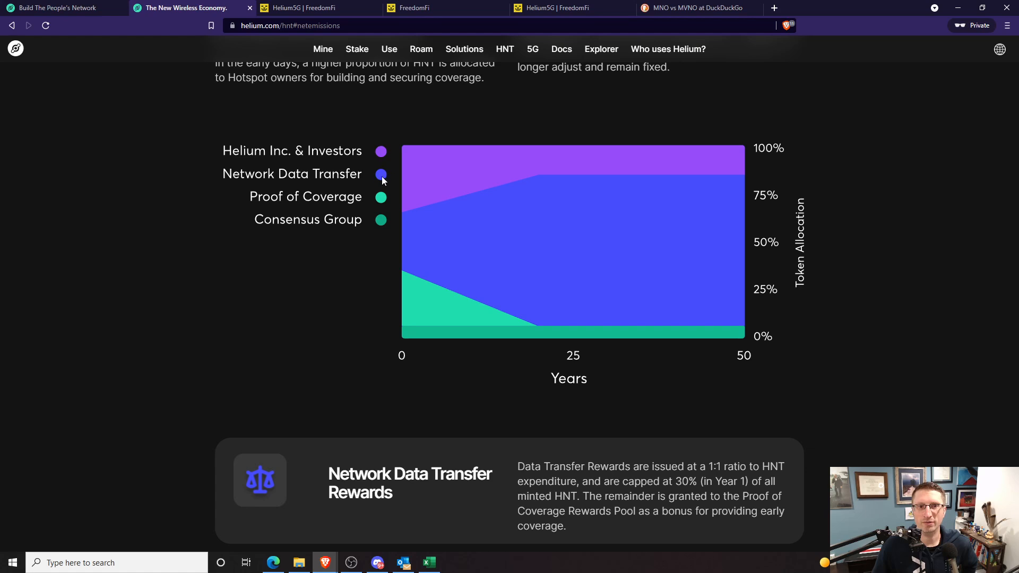
mouse_move(470, 174)
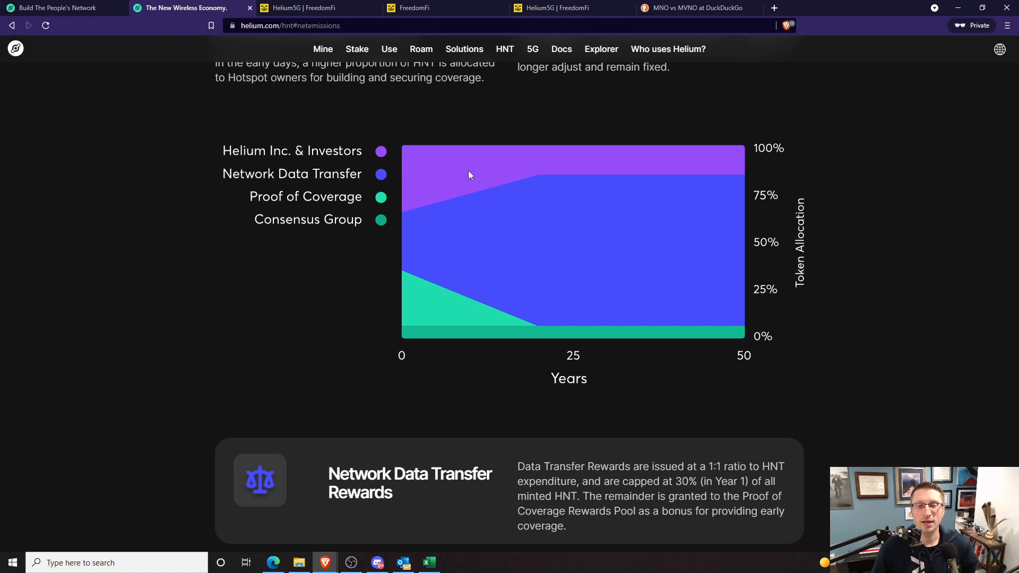
mouse_move(458, 329)
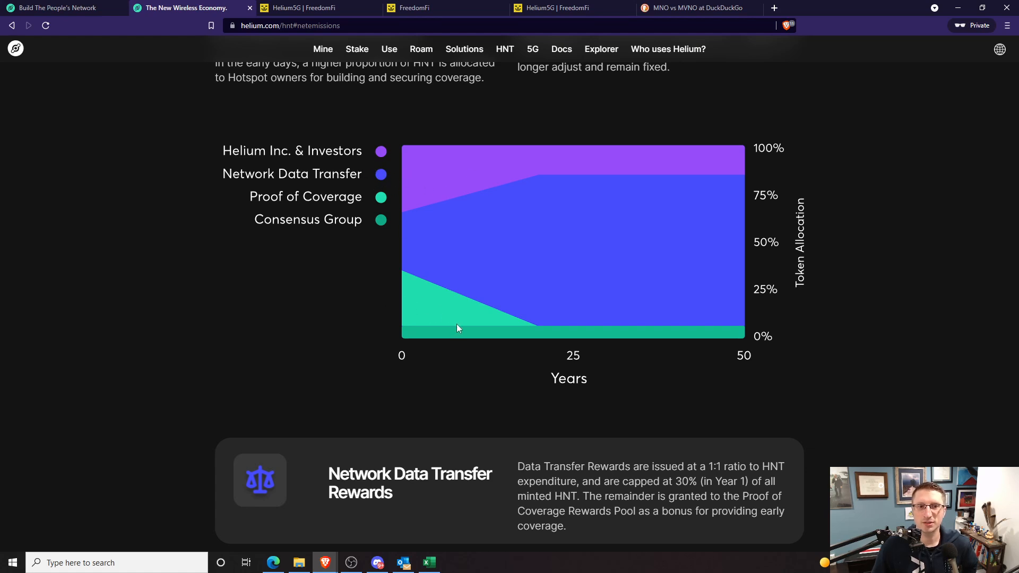
mouse_move(433, 161)
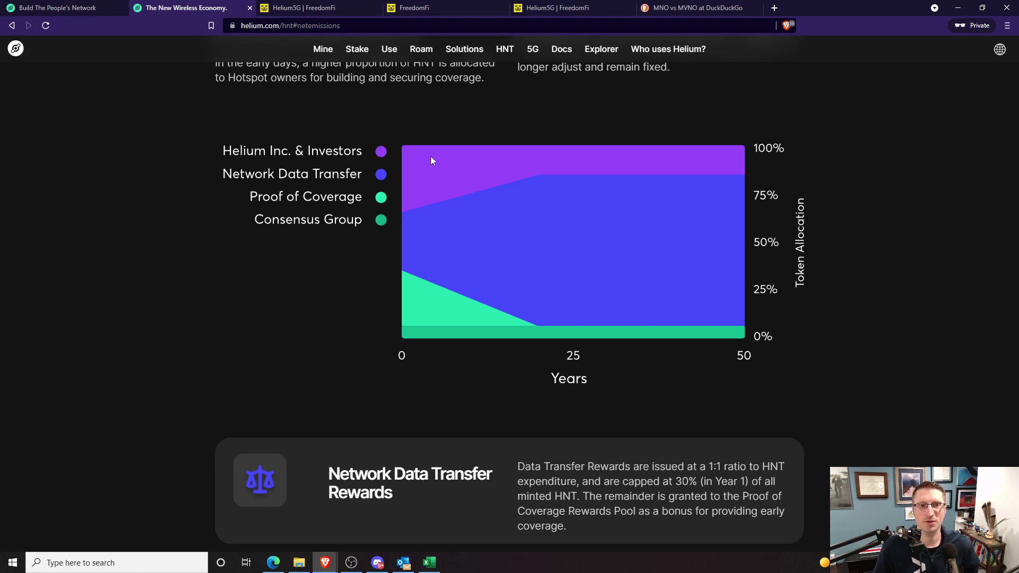
mouse_move(387, 157)
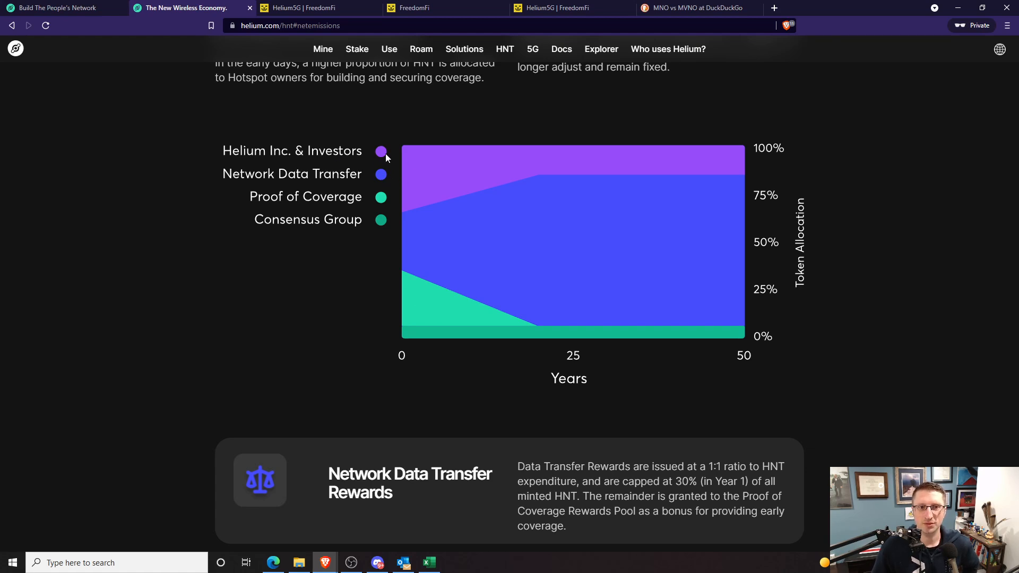
mouse_move(435, 186)
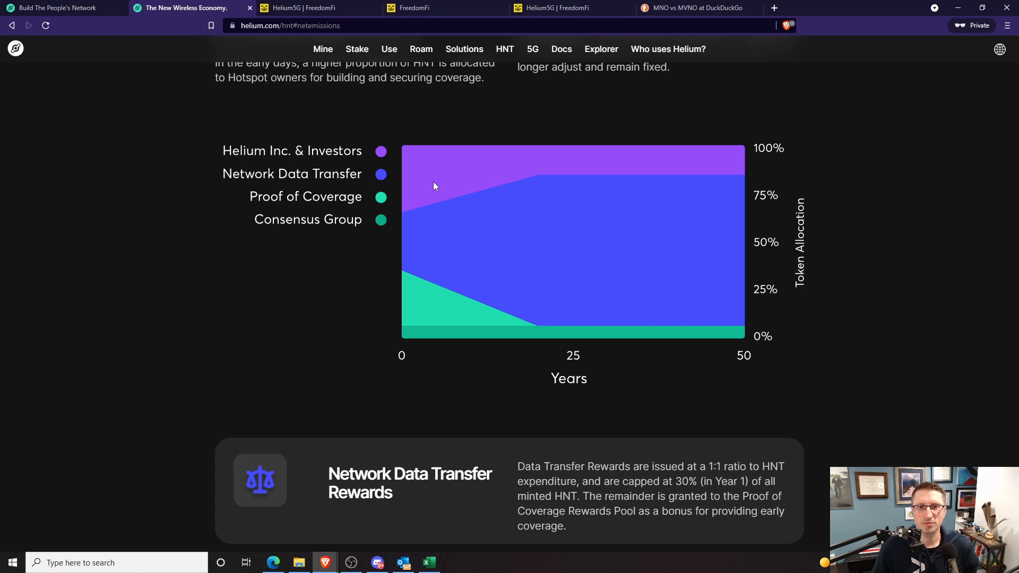
mouse_move(382, 246)
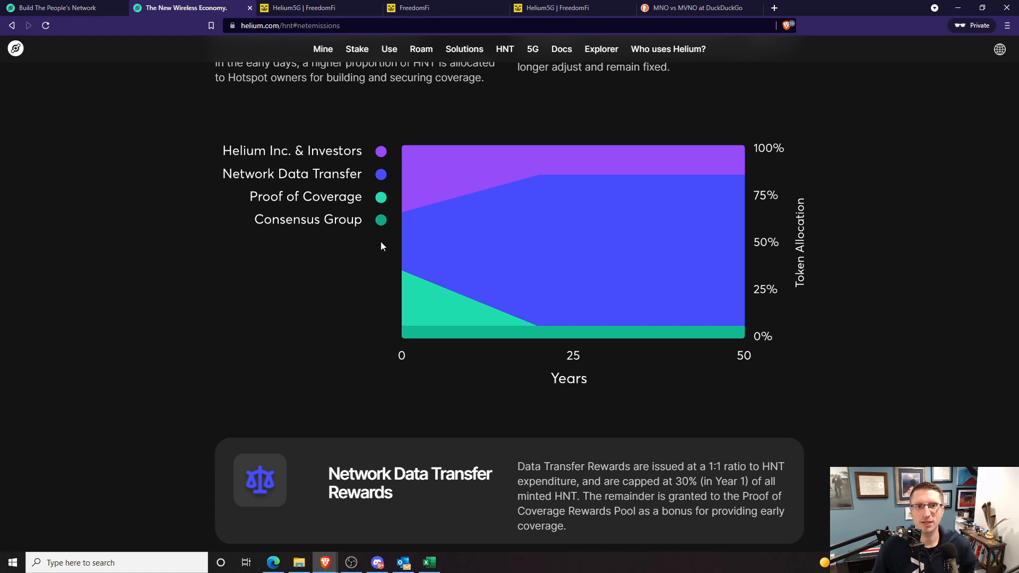
mouse_move(286, 182)
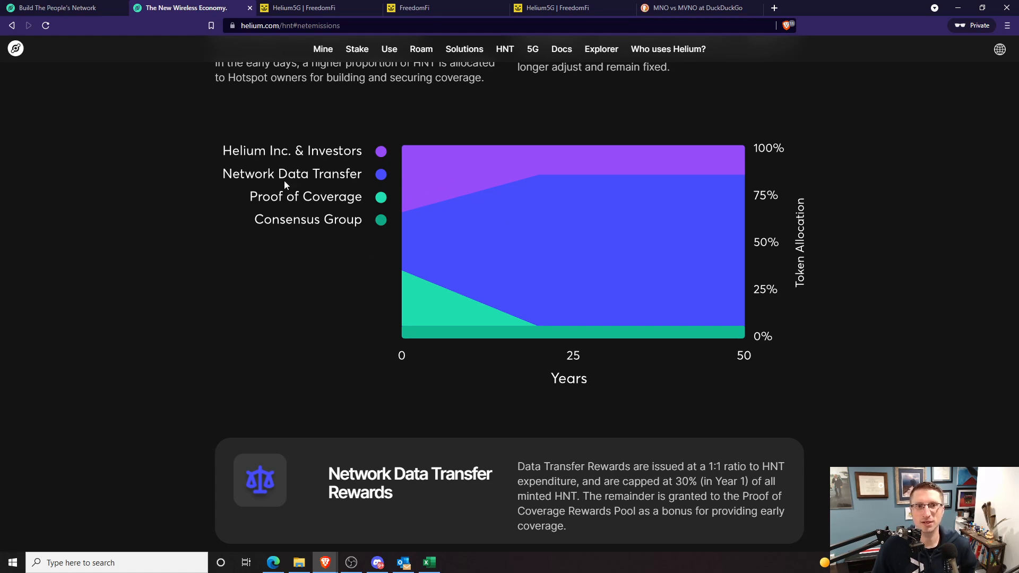
mouse_move(539, 189)
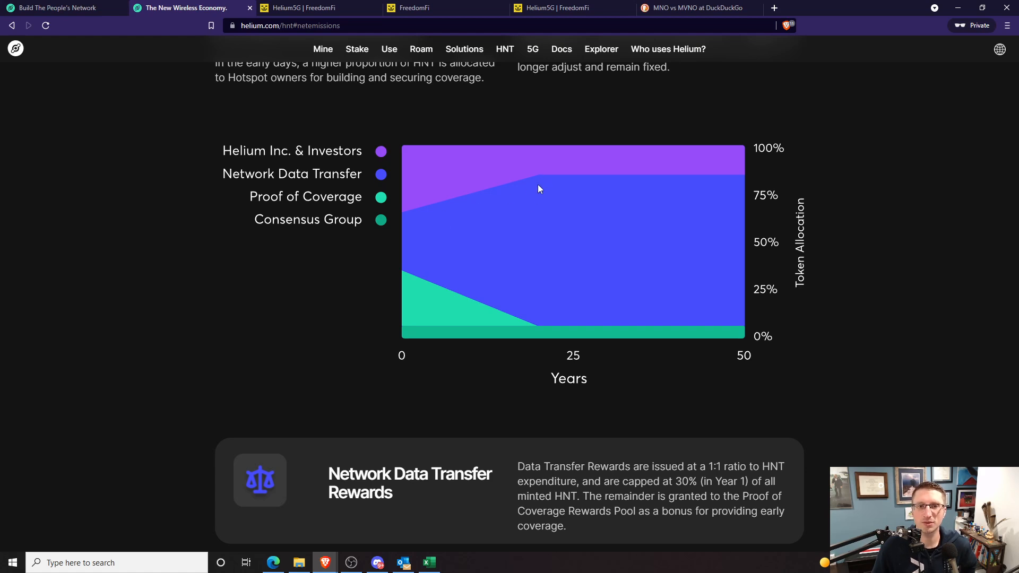
mouse_move(738, 310)
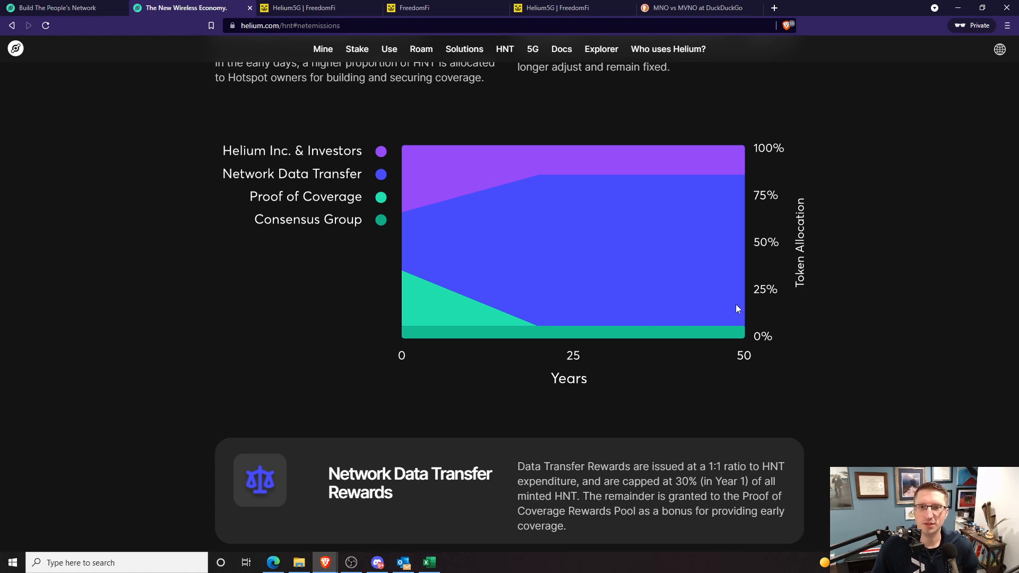
mouse_move(741, 328)
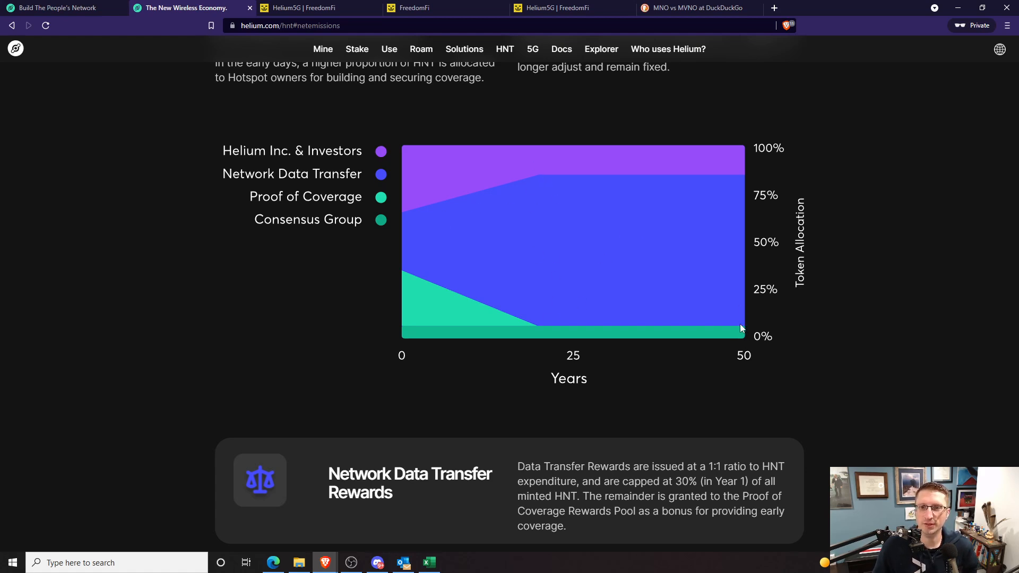
mouse_move(731, 208)
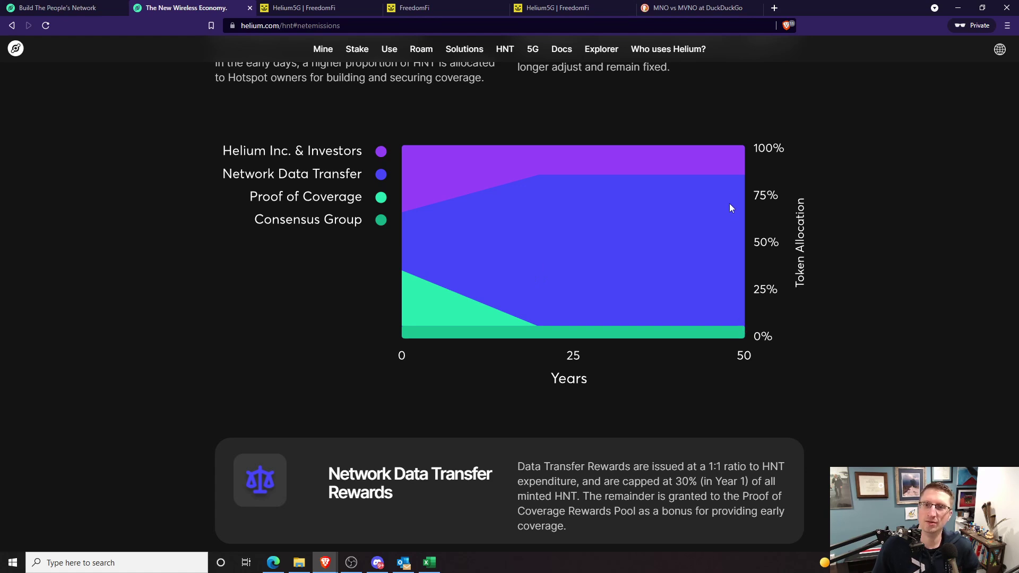
mouse_move(742, 183)
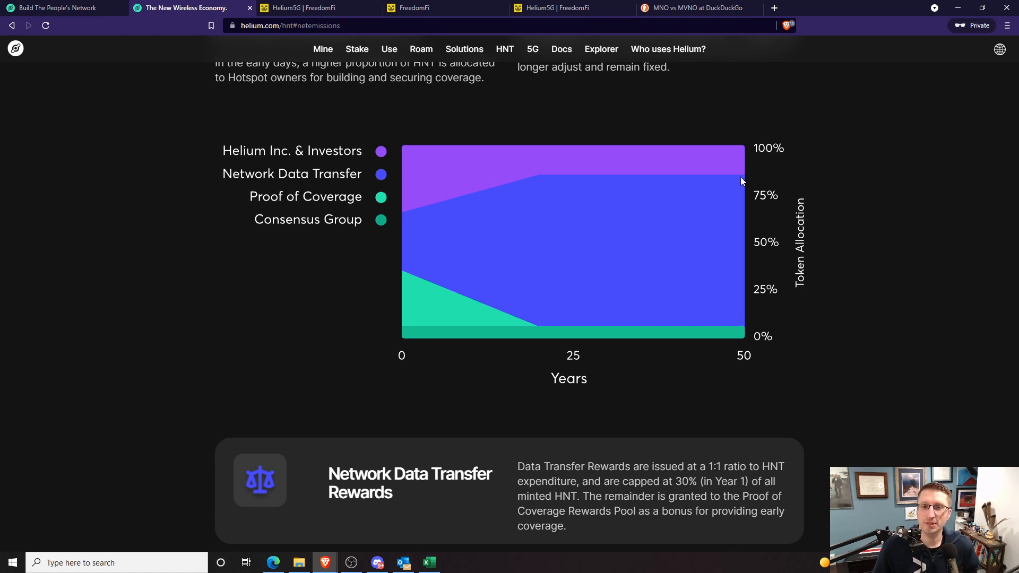
mouse_move(533, 245)
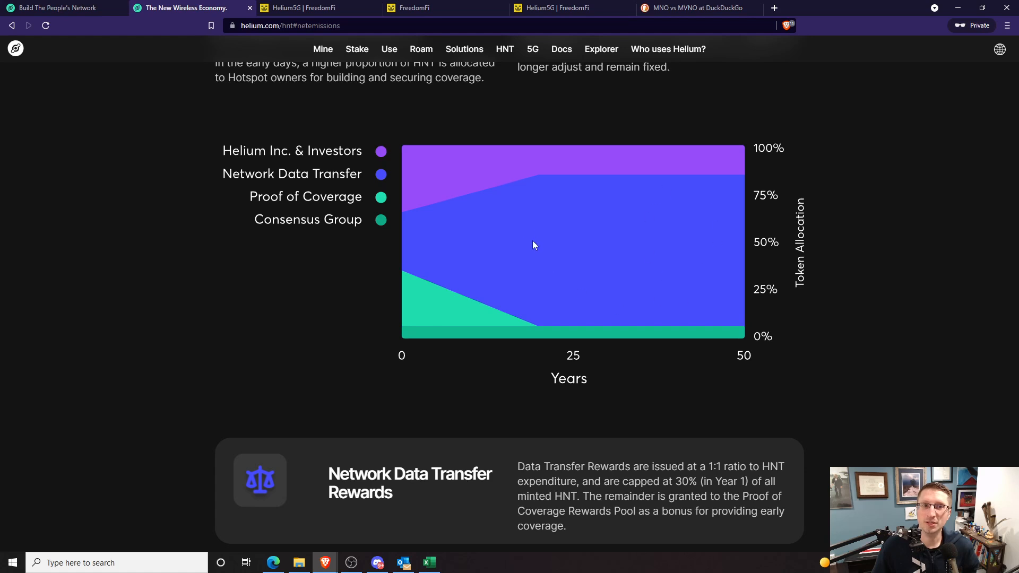
mouse_move(656, 254)
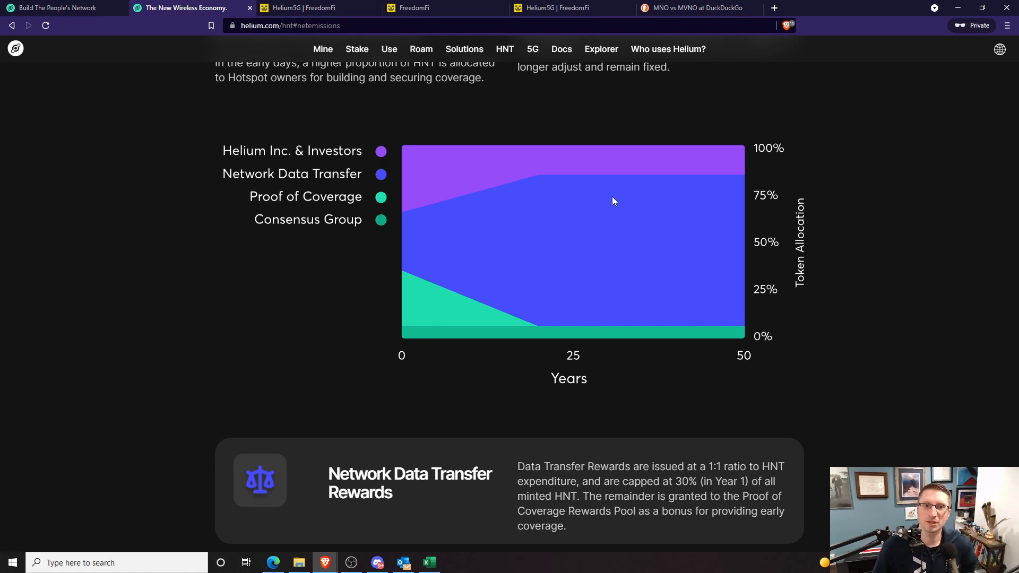
mouse_move(662, 231)
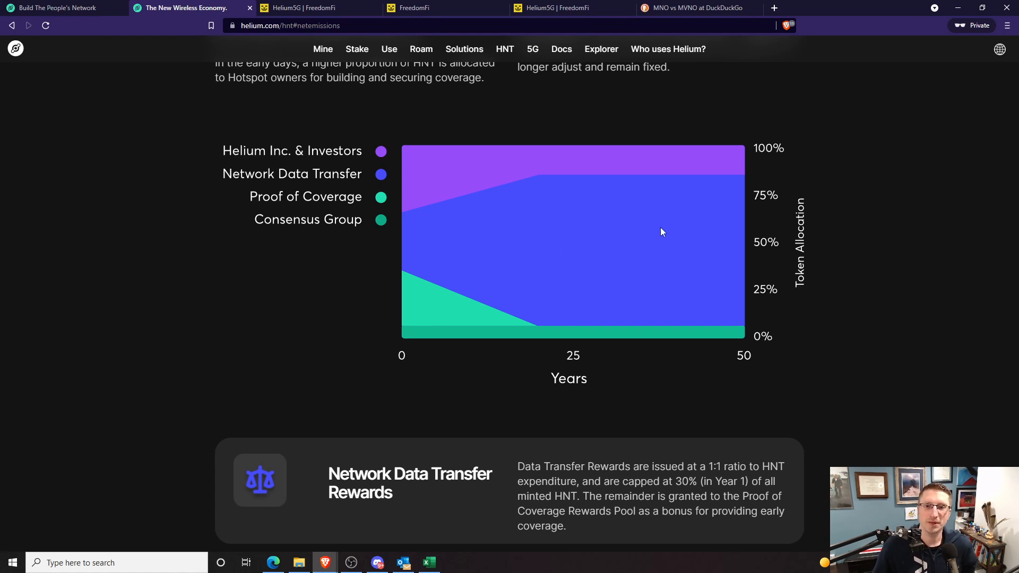
mouse_move(695, 246)
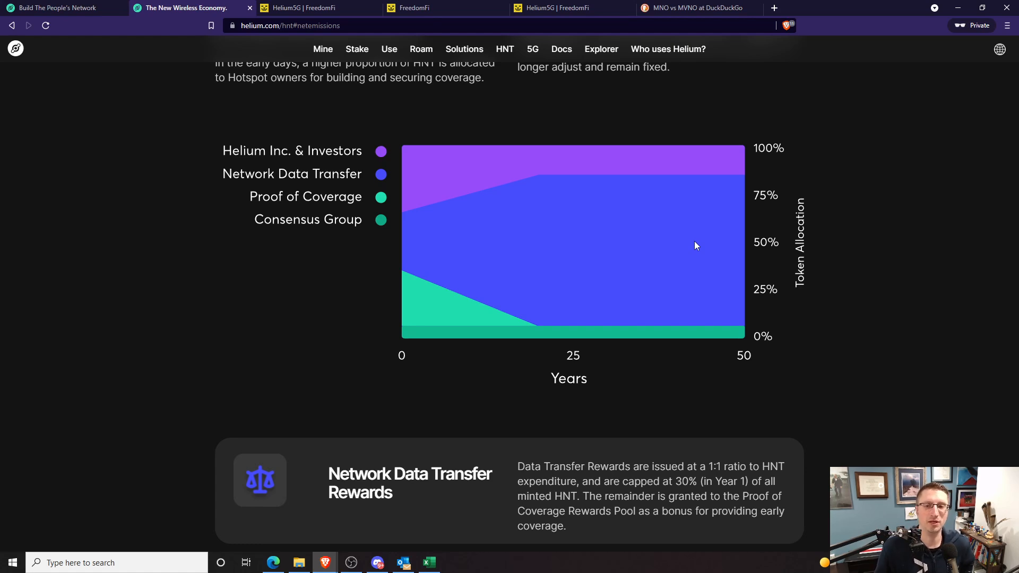
mouse_move(707, 217)
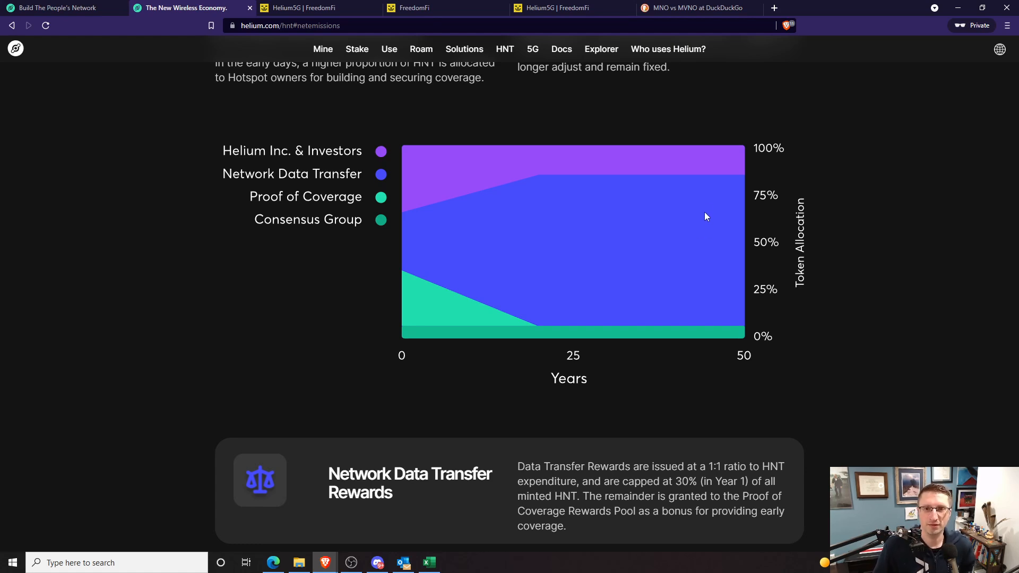
mouse_move(723, 233)
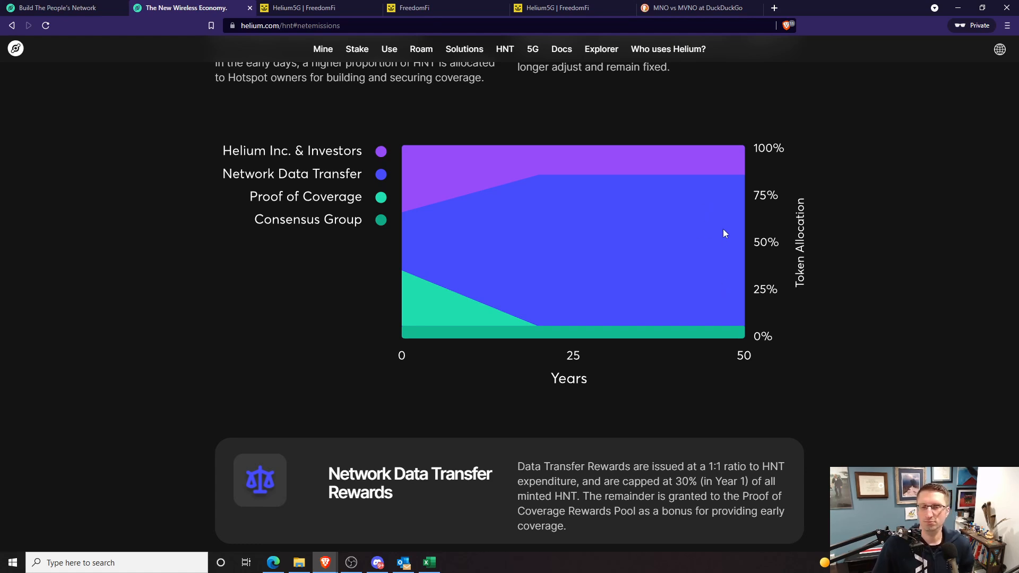
mouse_move(732, 187)
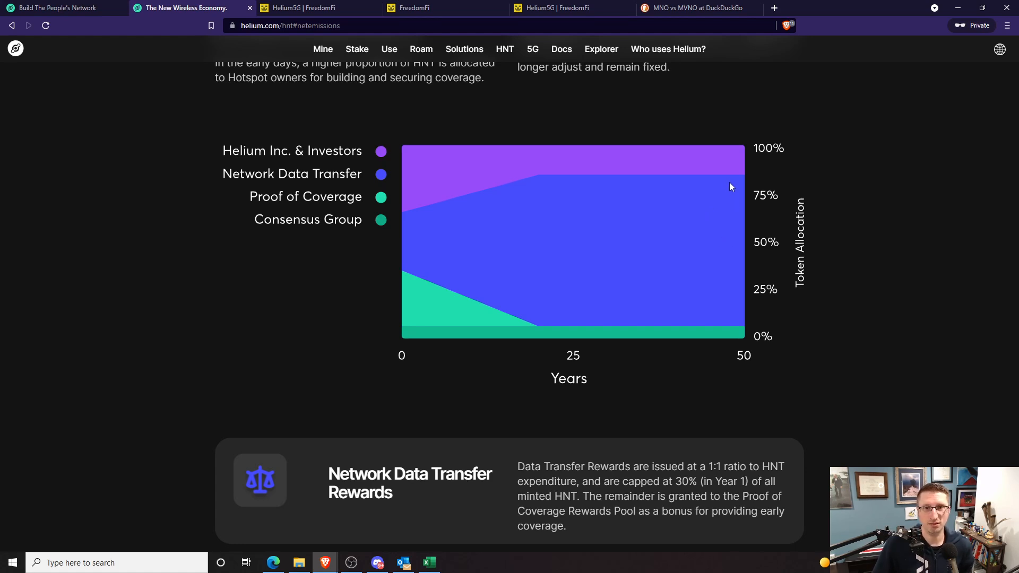
mouse_move(594, 185)
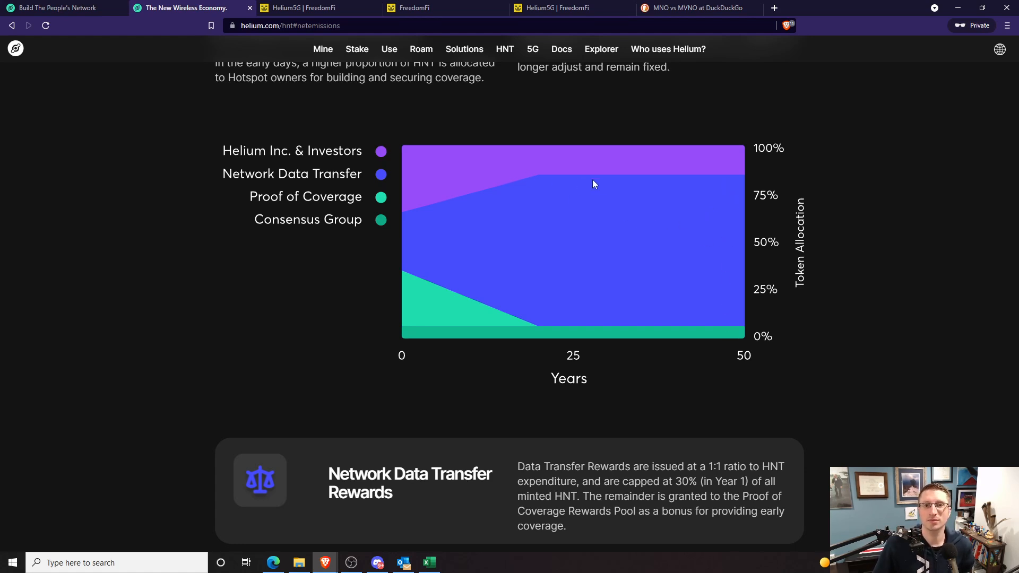
mouse_move(541, 186)
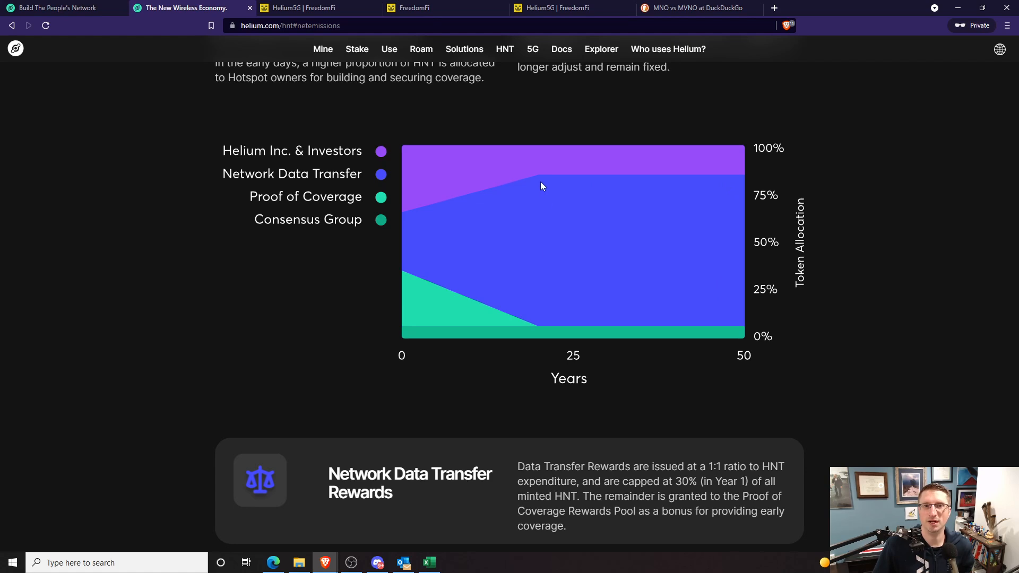
mouse_move(528, 306)
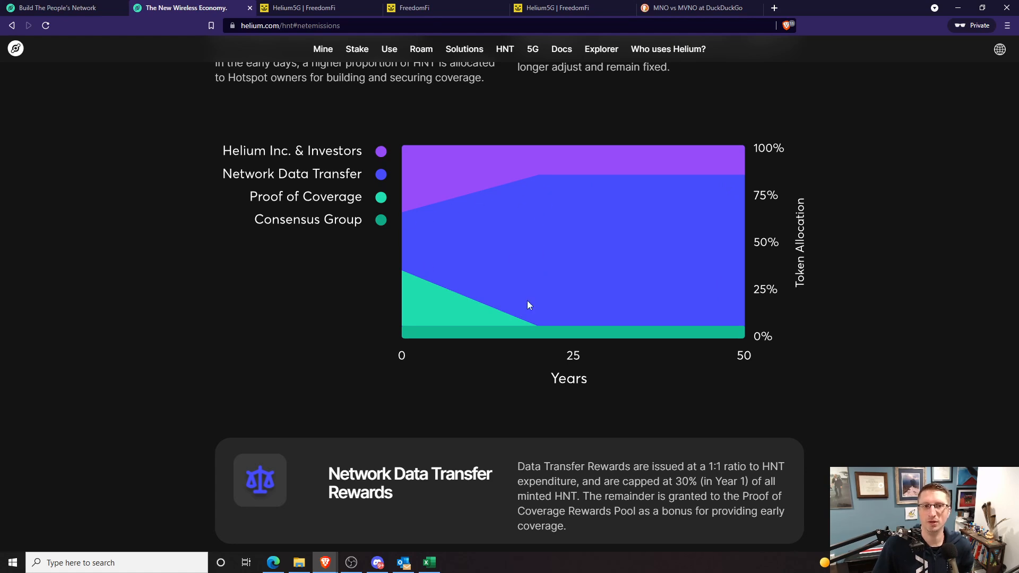
mouse_move(567, 225)
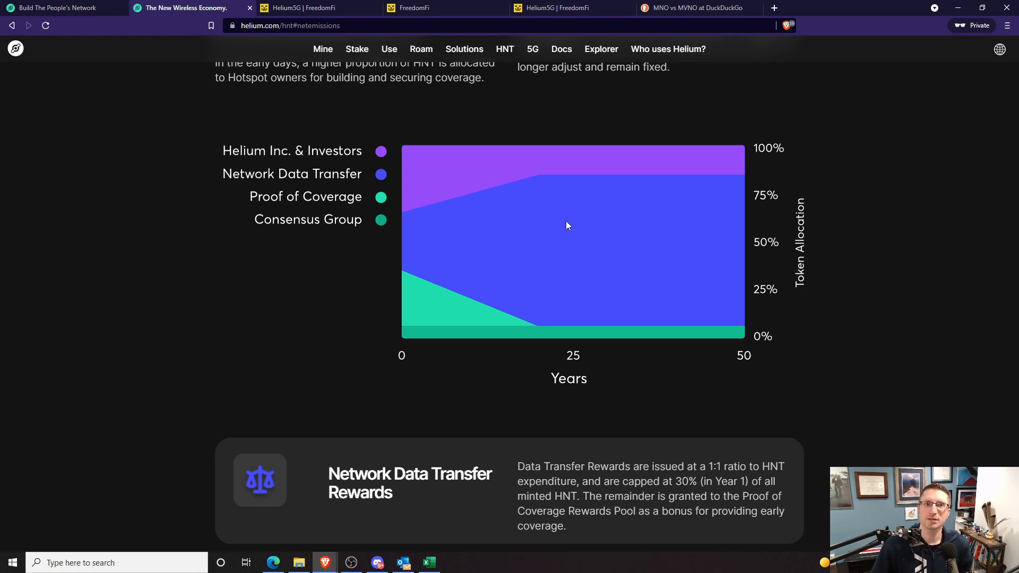
Return to the FreedomFi Helium5G FAQ and scroll through General and Technology Questions
left_click(310, 9)
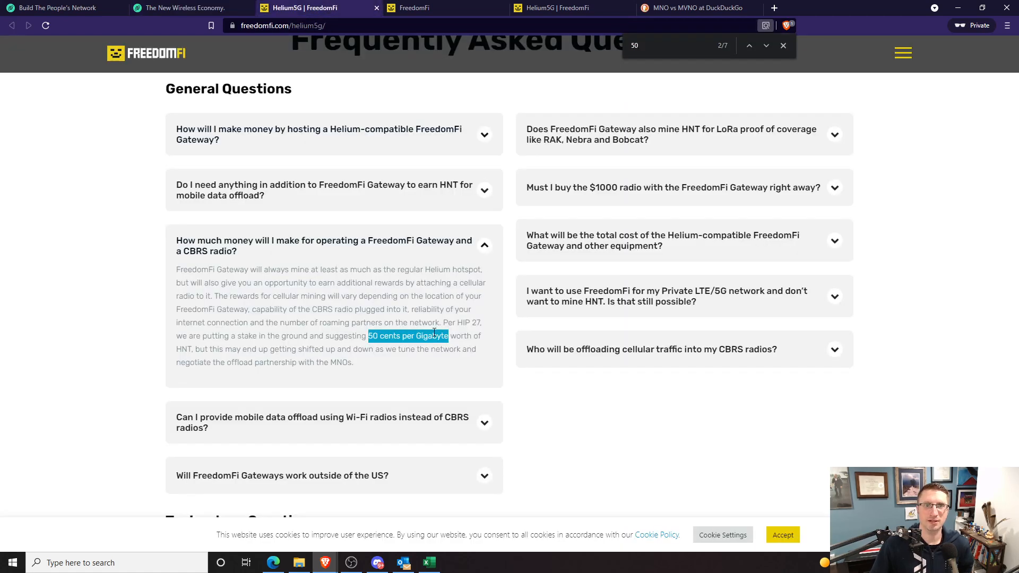
scroll("up", 3)
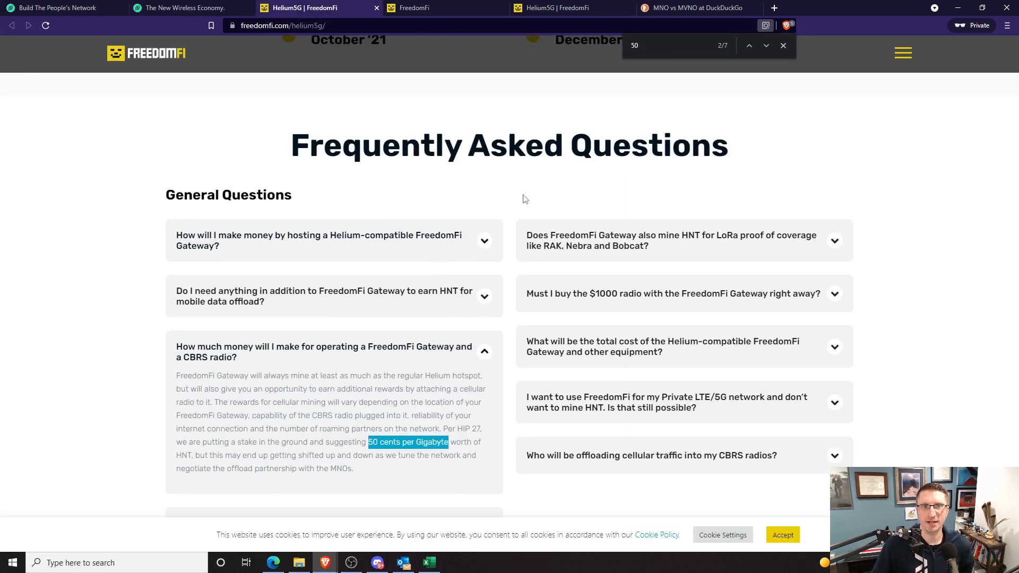
scroll("down", 3)
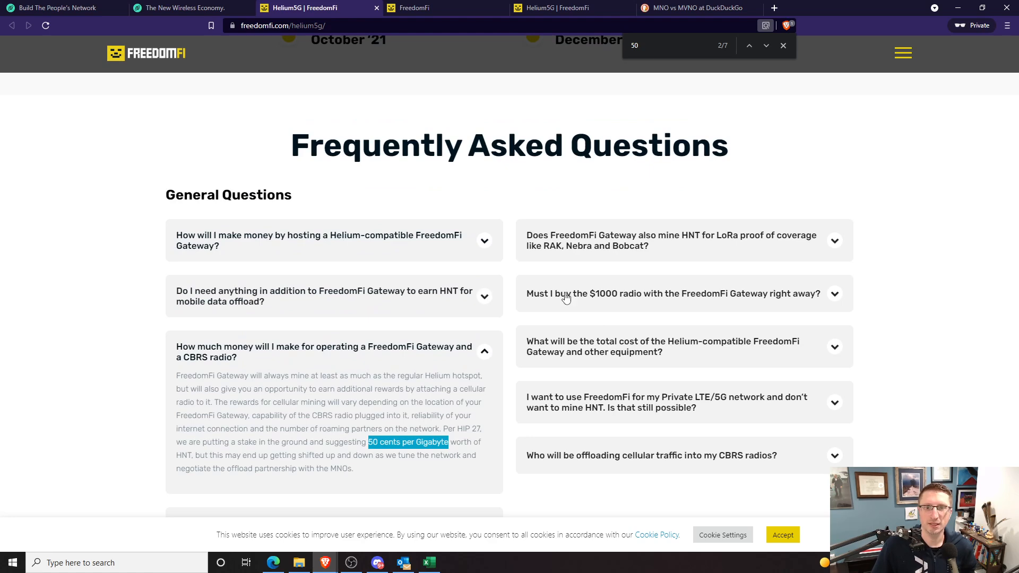
scroll("down", 3)
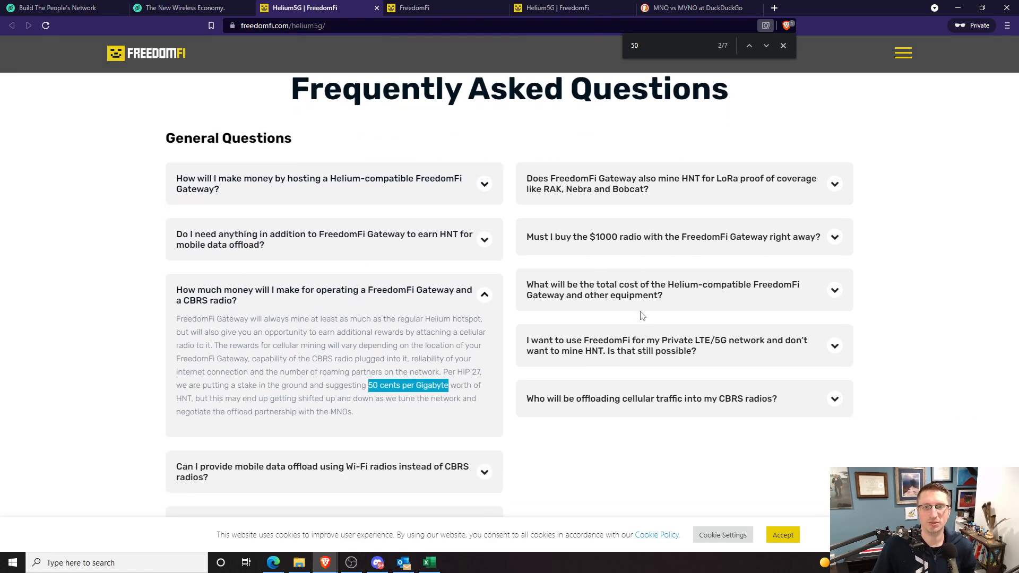
scroll("down", 3)
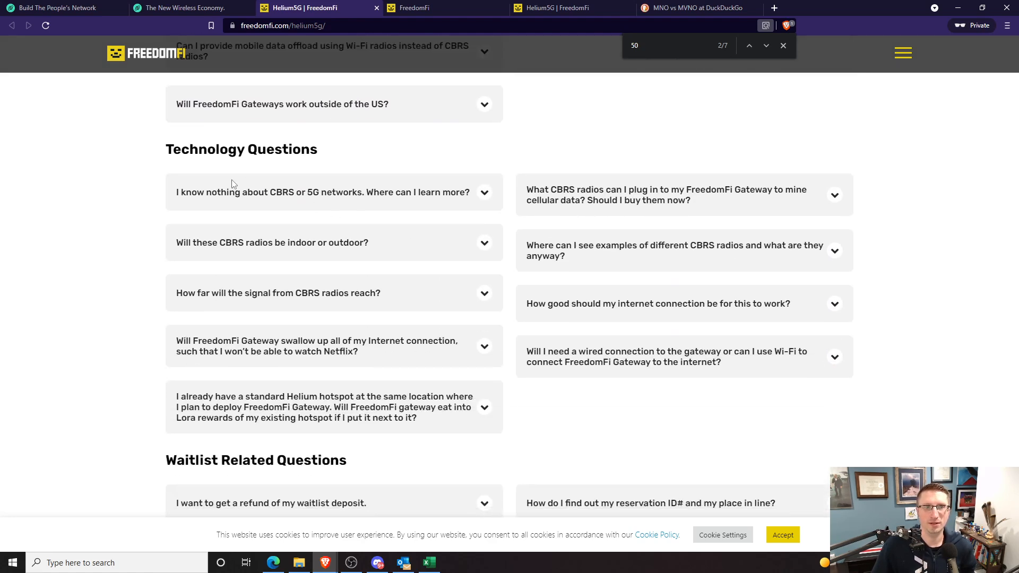
mouse_move(561, 246)
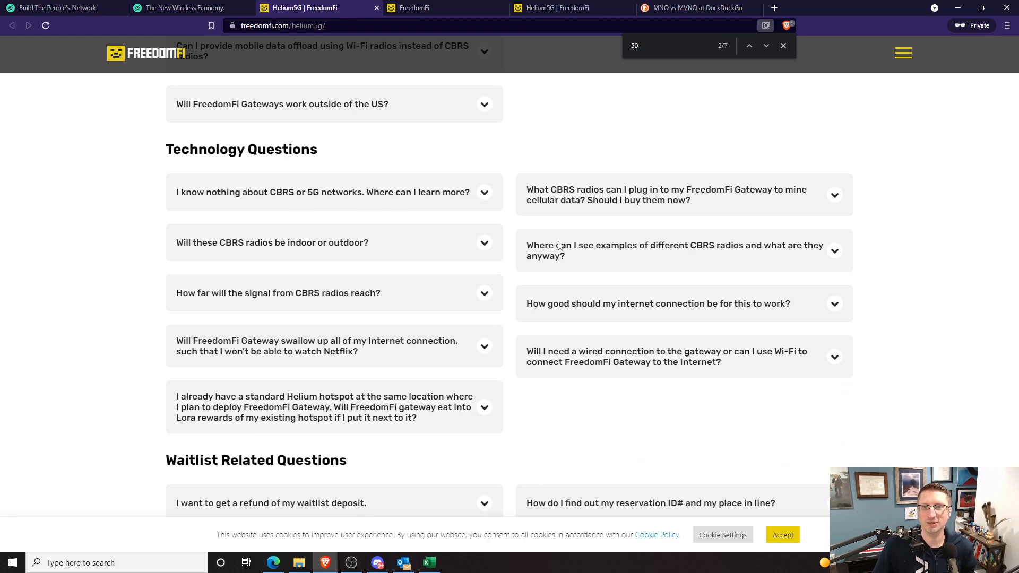
mouse_move(422, 396)
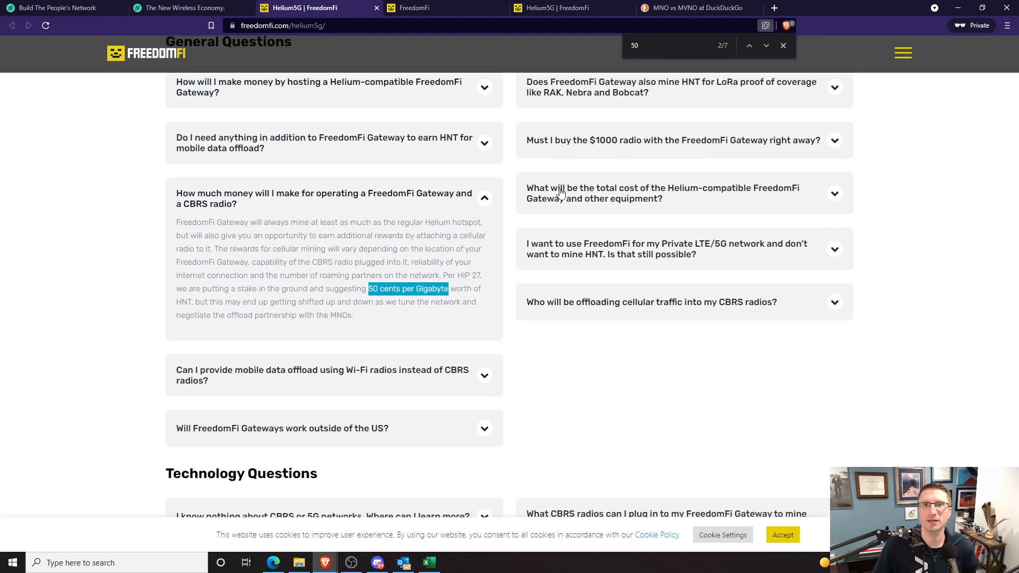
Switch to the second FreedomFi Helium5G tab showing the 5G Deployment Timeline
left_click(416, 8)
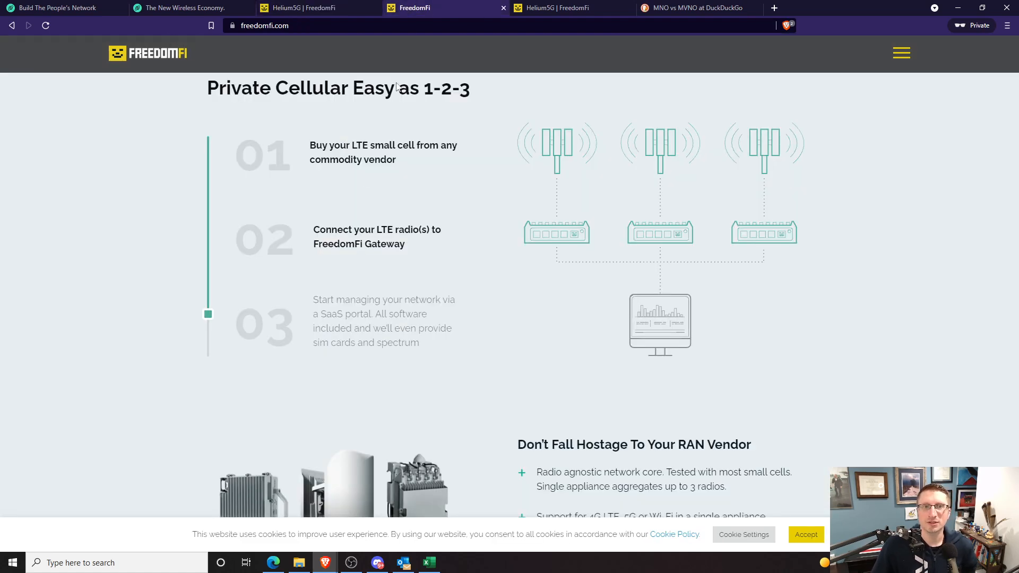
left_click(561, 8)
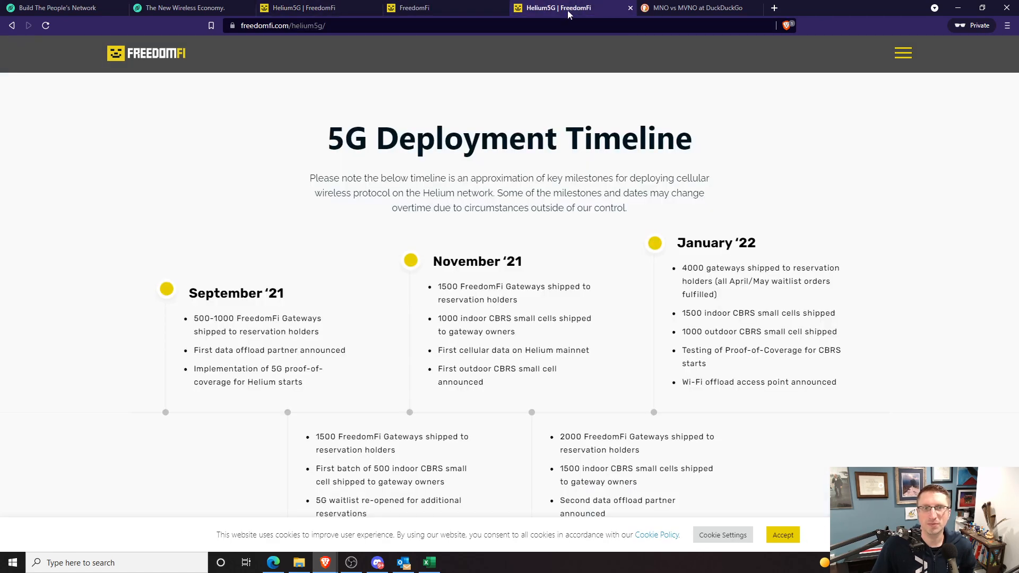
mouse_move(374, 189)
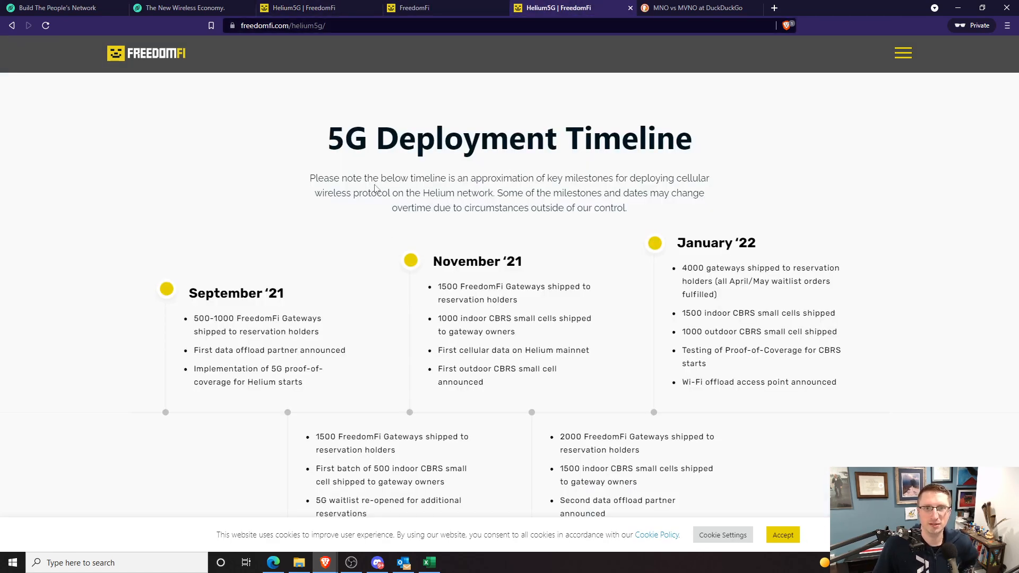
mouse_move(292, 351)
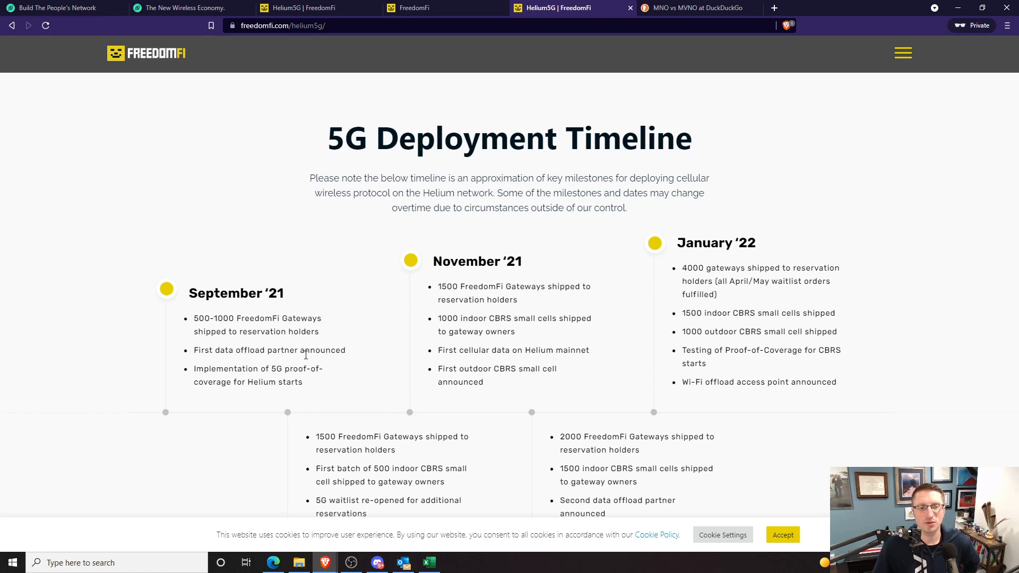
mouse_move(212, 318)
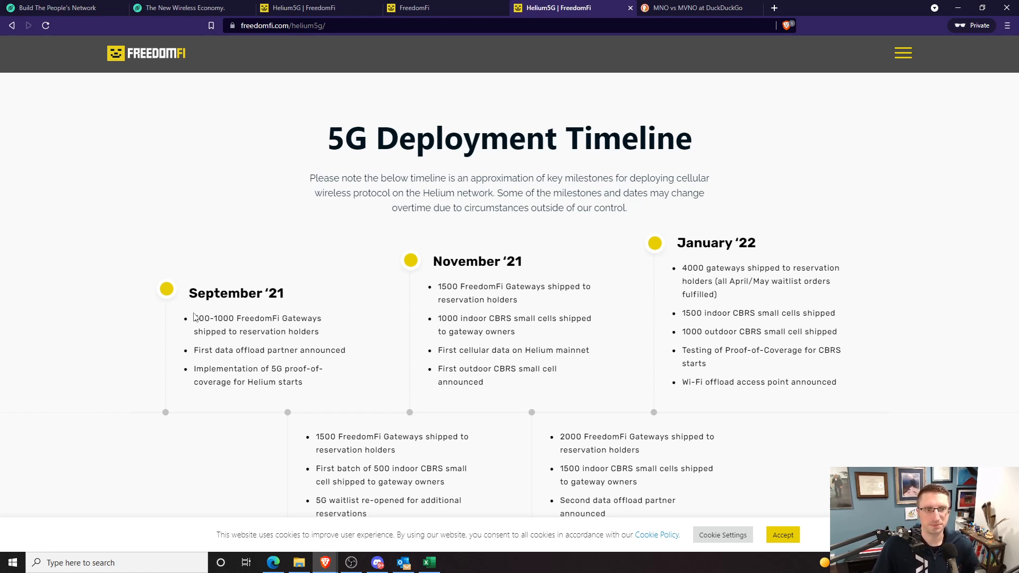
mouse_move(206, 329)
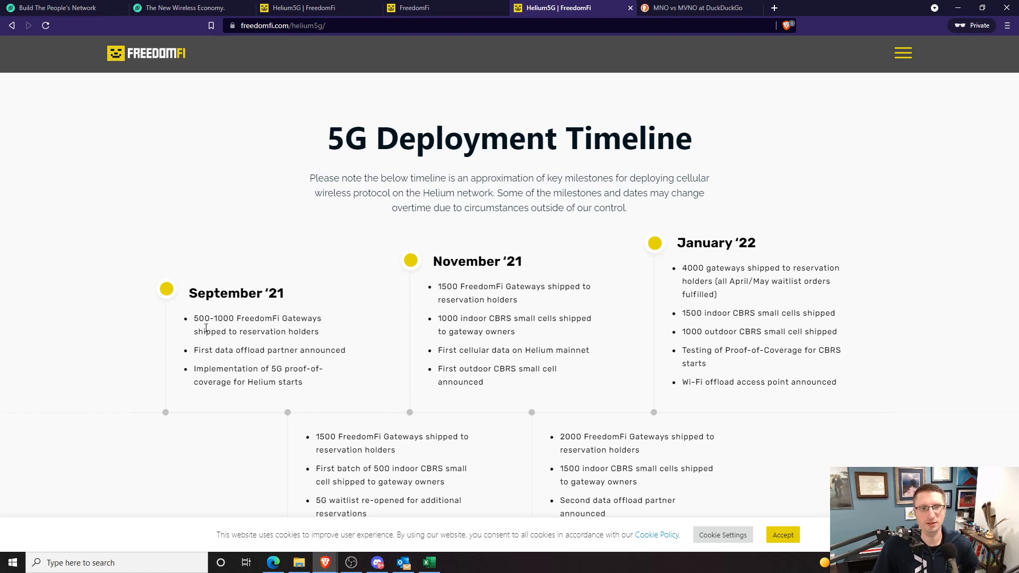
mouse_move(196, 321)
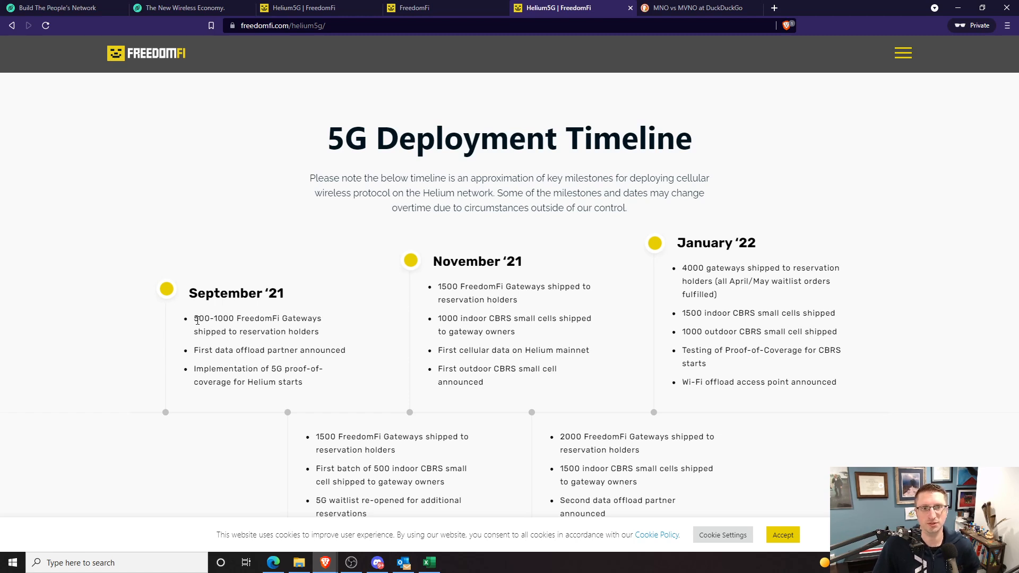
mouse_move(259, 417)
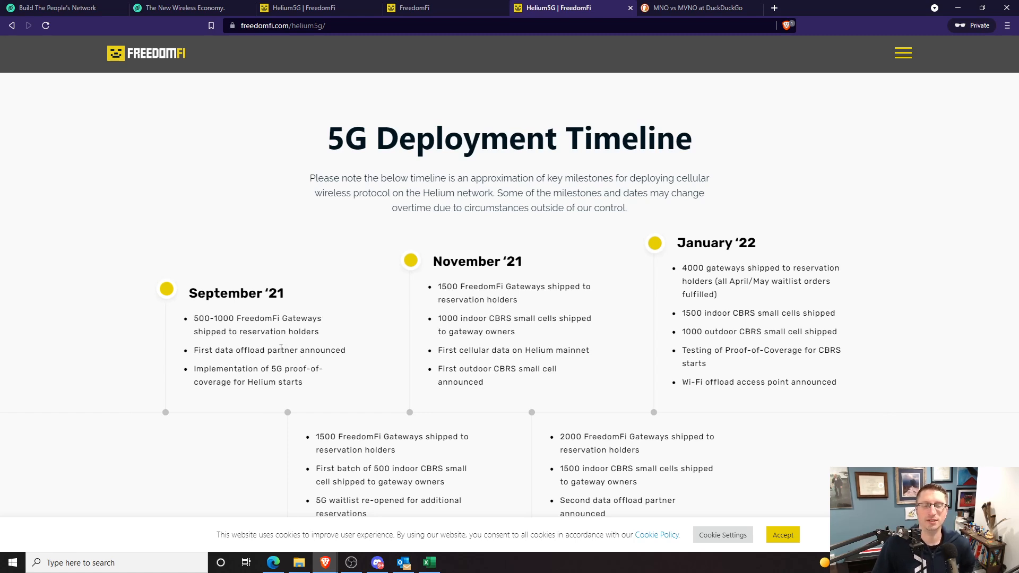
mouse_move(293, 351)
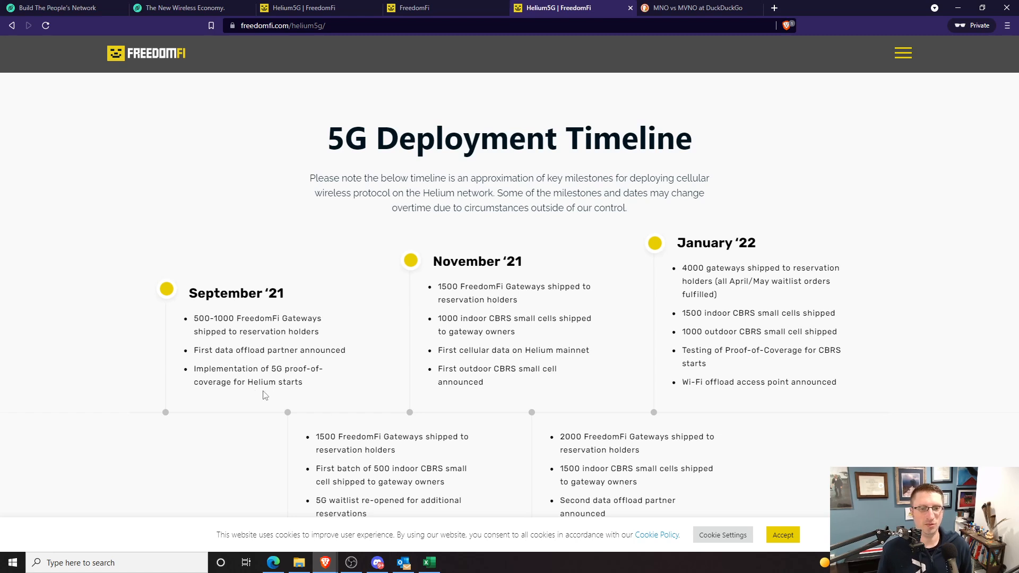
mouse_move(287, 377)
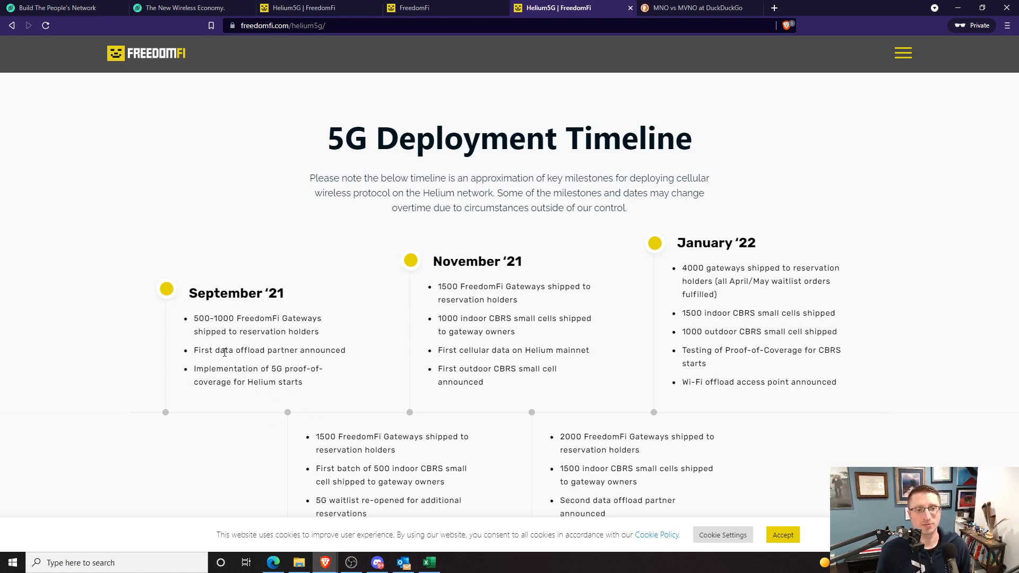
mouse_move(285, 428)
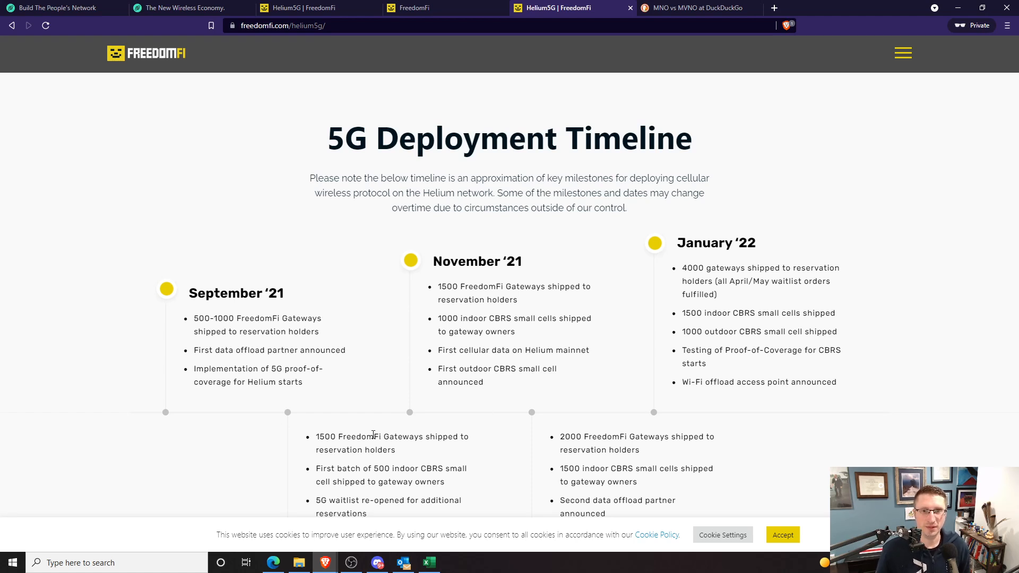
mouse_move(473, 382)
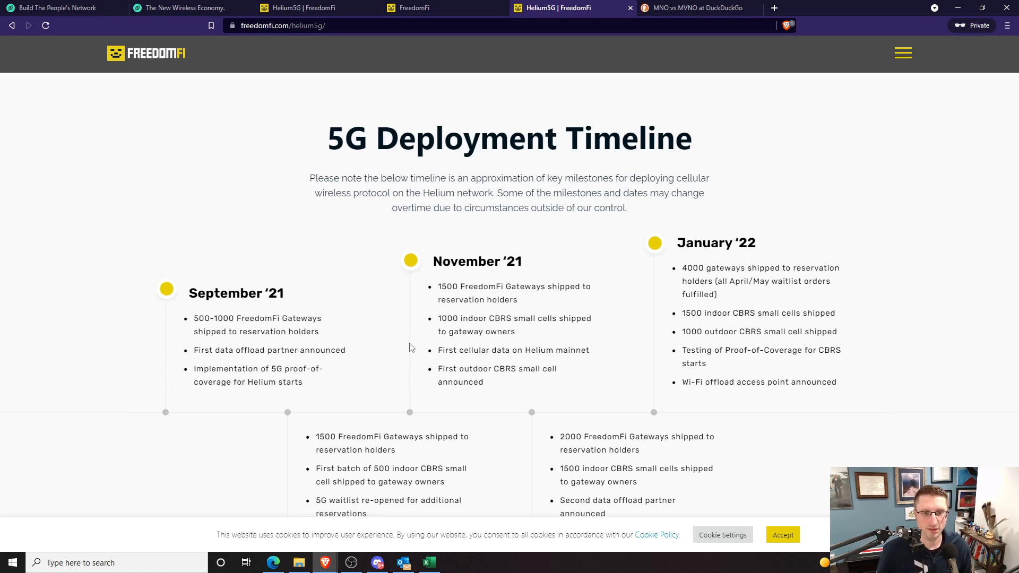
mouse_move(594, 437)
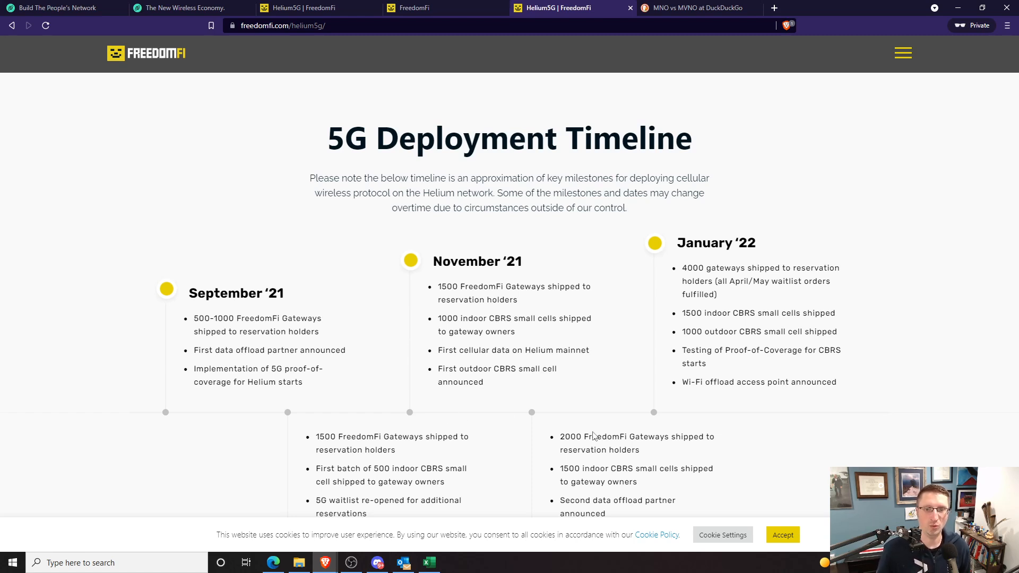
mouse_move(665, 500)
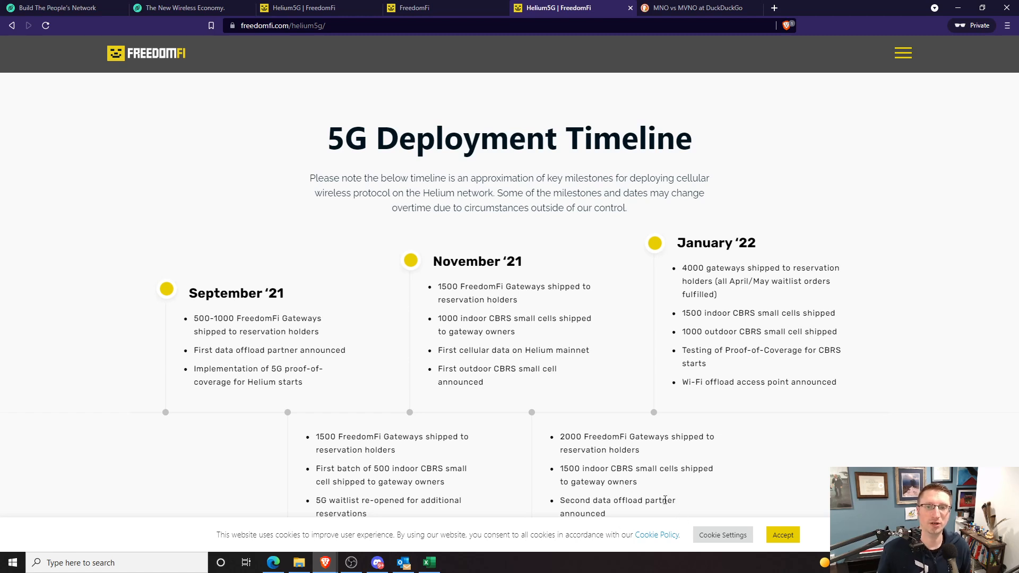
mouse_move(582, 484)
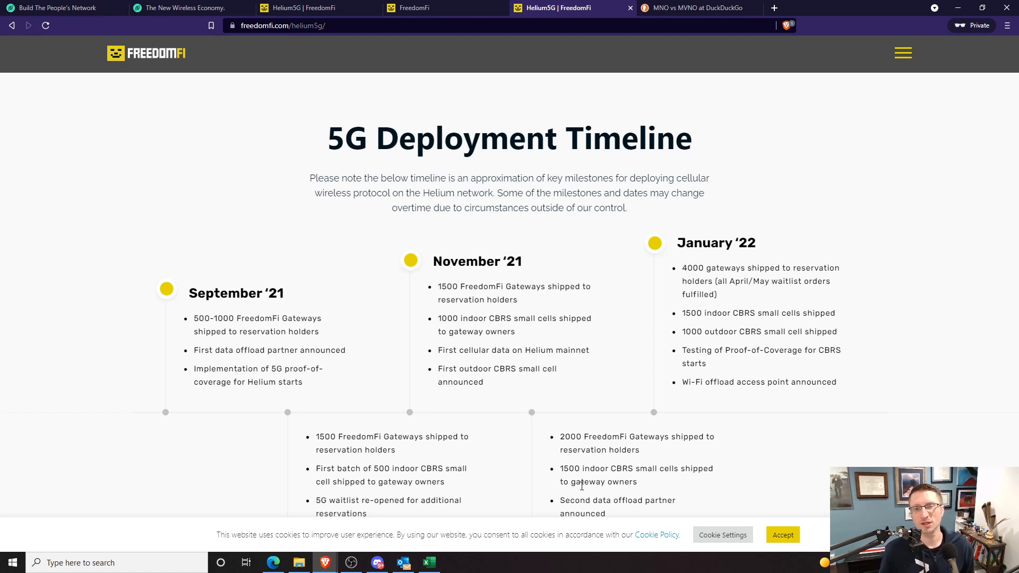
mouse_move(304, 347)
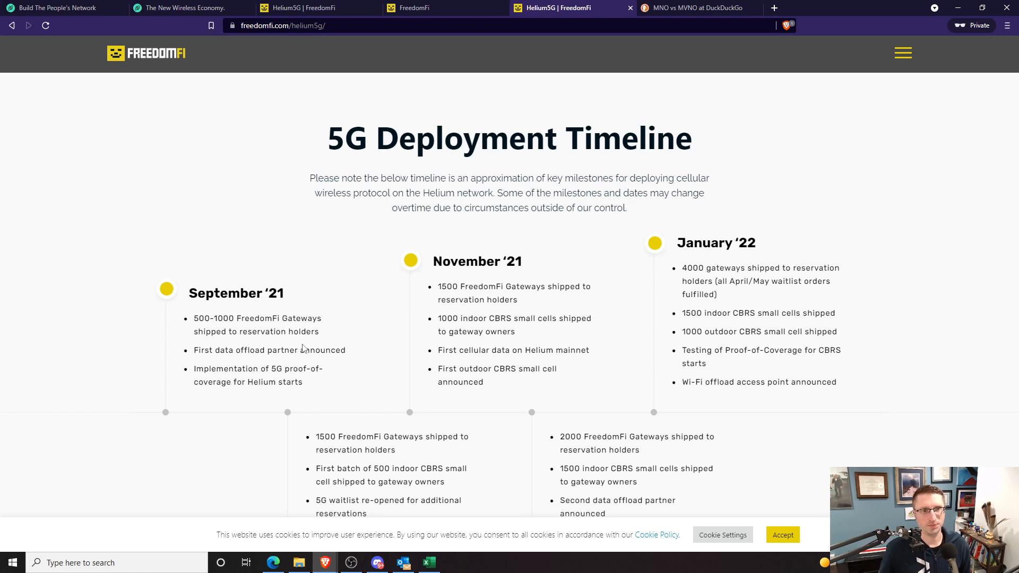
mouse_move(214, 300)
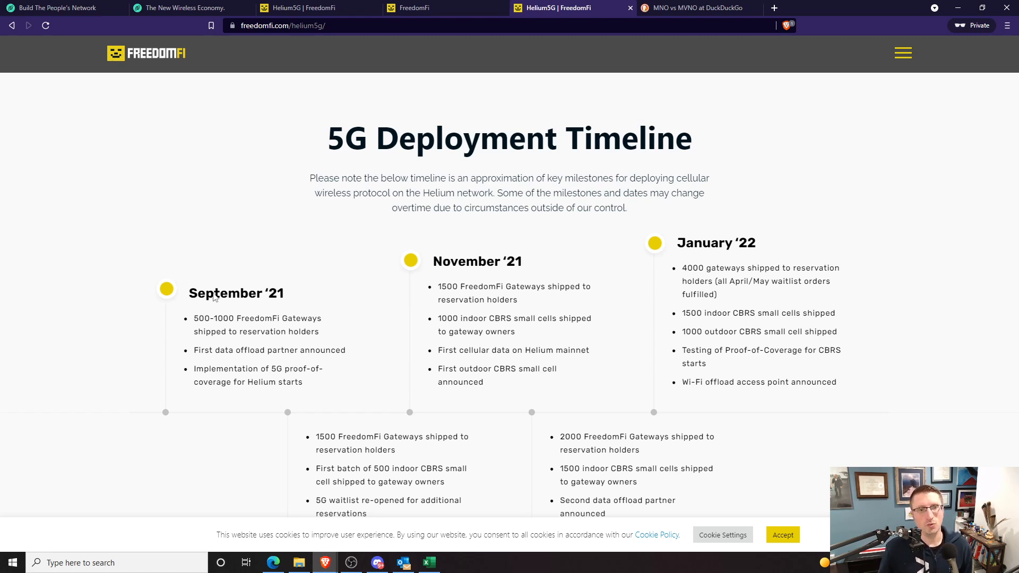
mouse_move(304, 443)
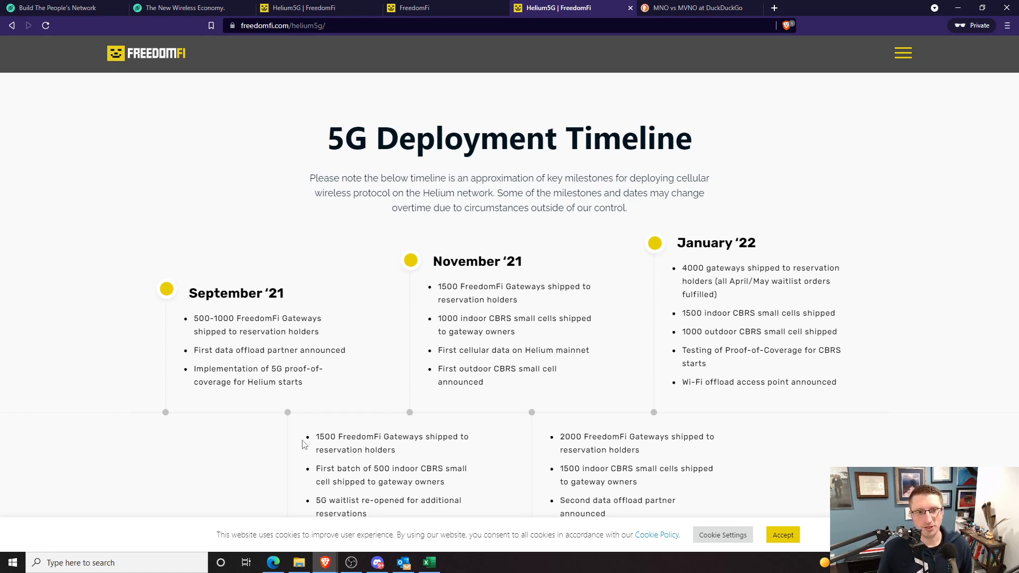
mouse_move(291, 457)
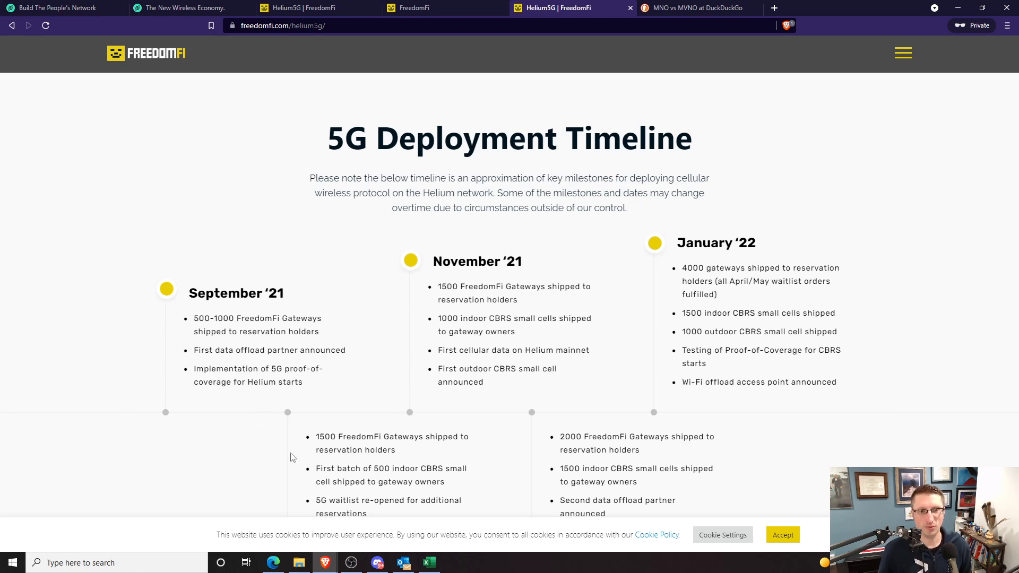
left_click_drag(363, 468, 456, 468)
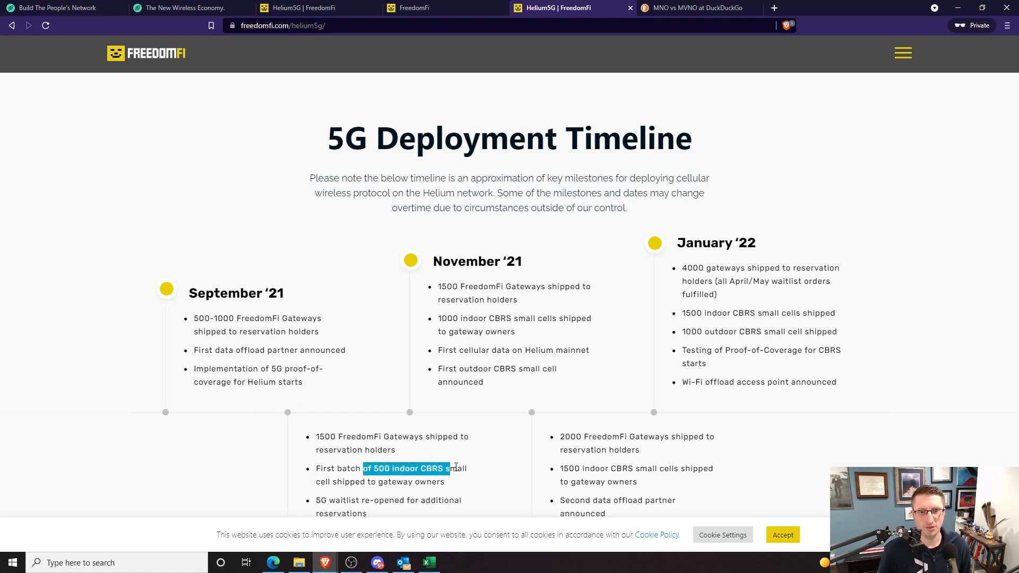
left_click_drag(452, 468, 441, 482)
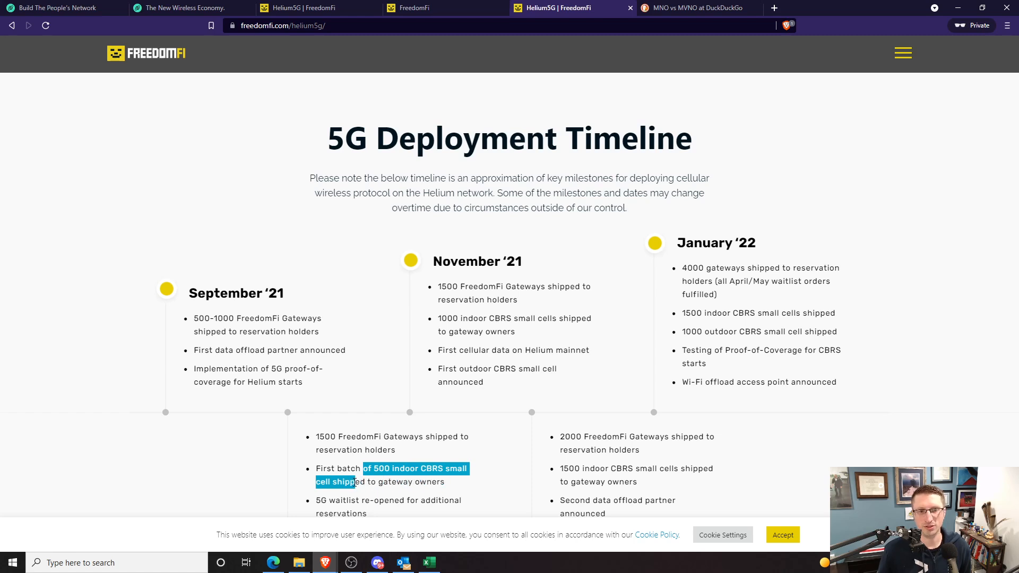
left_click(357, 482)
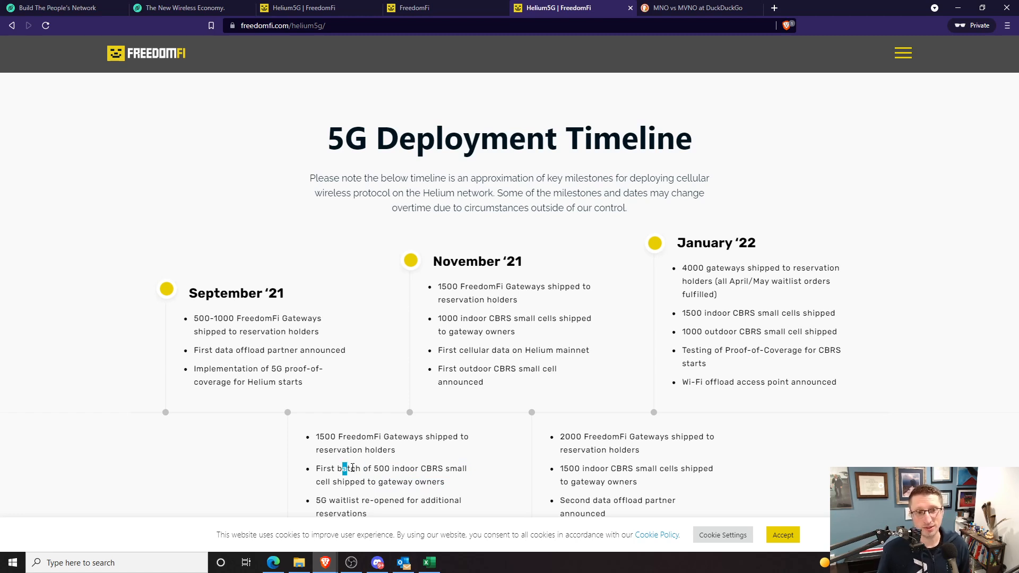
left_click_drag(343, 468, 421, 481)
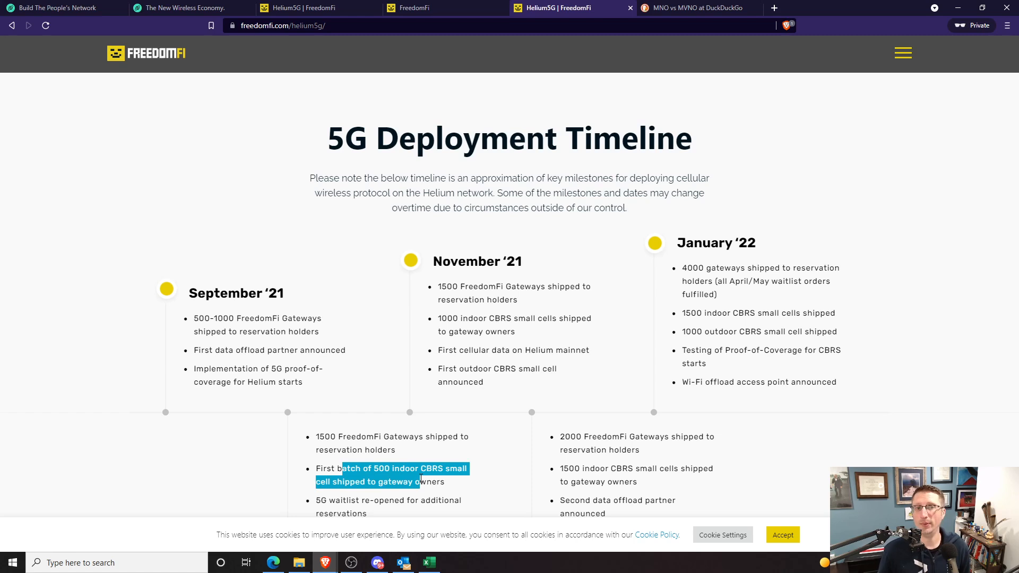
left_click_drag(423, 482, 390, 468)
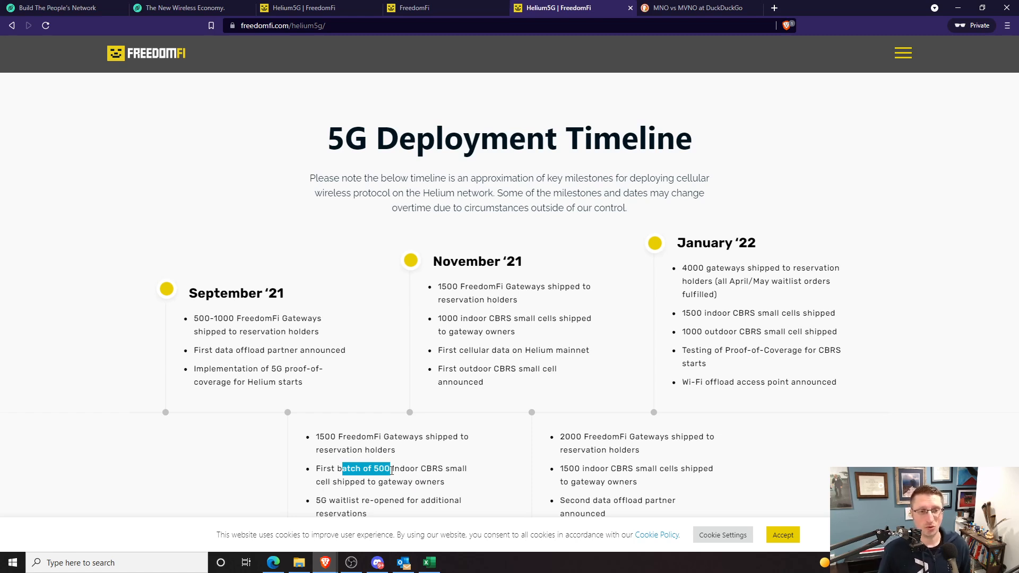
left_click(393, 469)
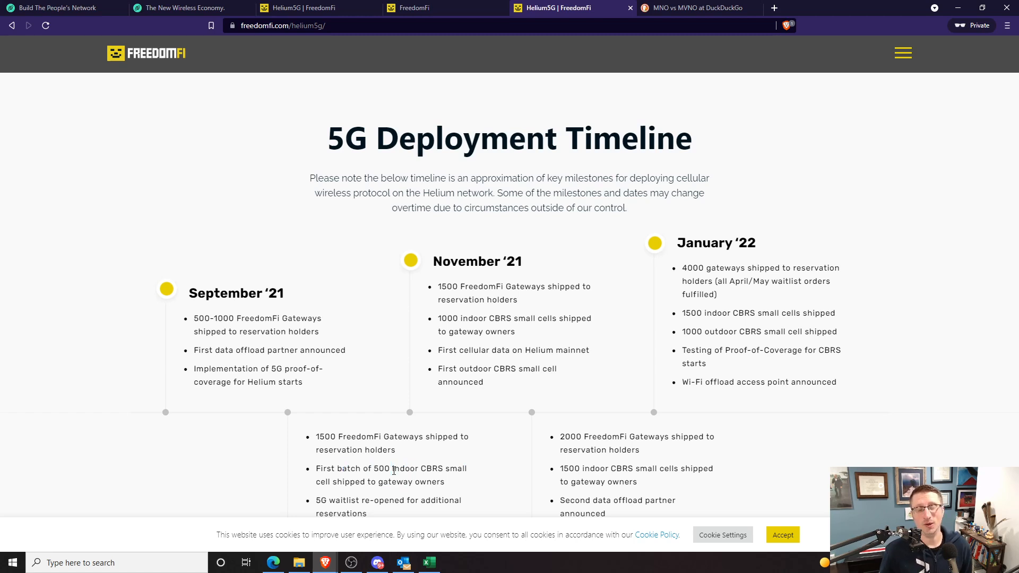
Scroll to the October '21 column and briefly highlight the '5G waitlist re-opened' milestone
scroll("down", 3)
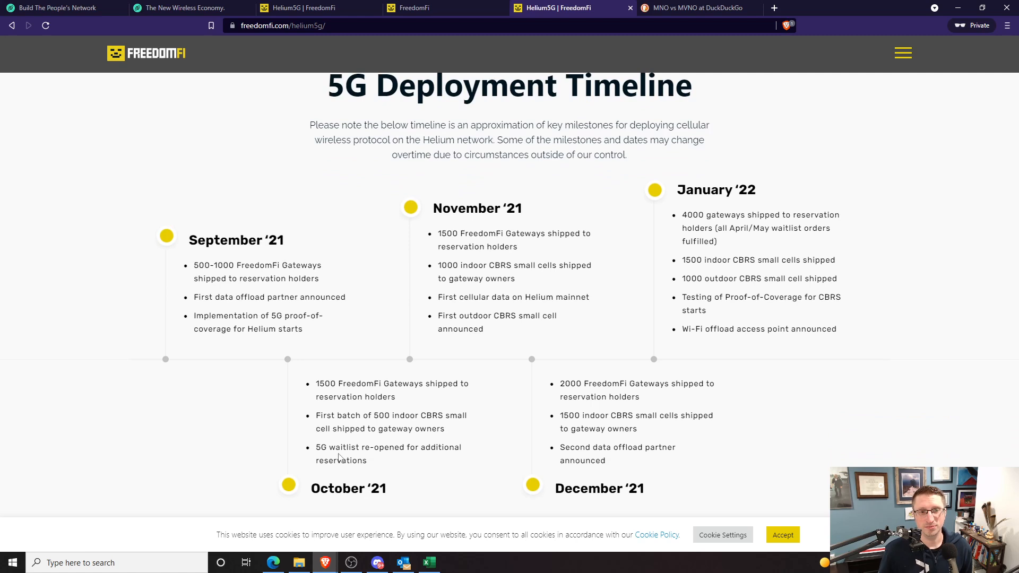
double_click(319, 446)
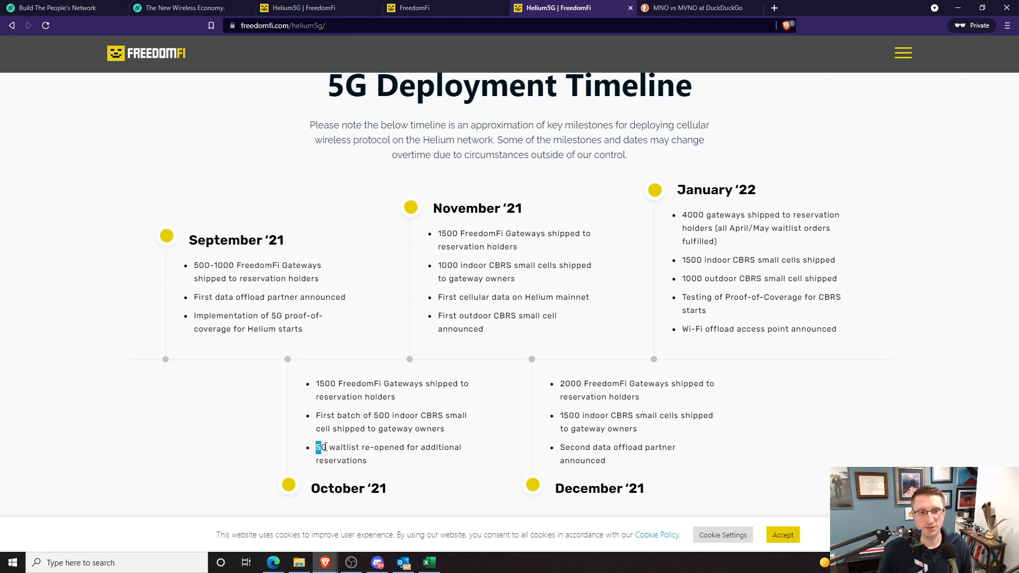
left_click_drag(318, 447, 367, 460)
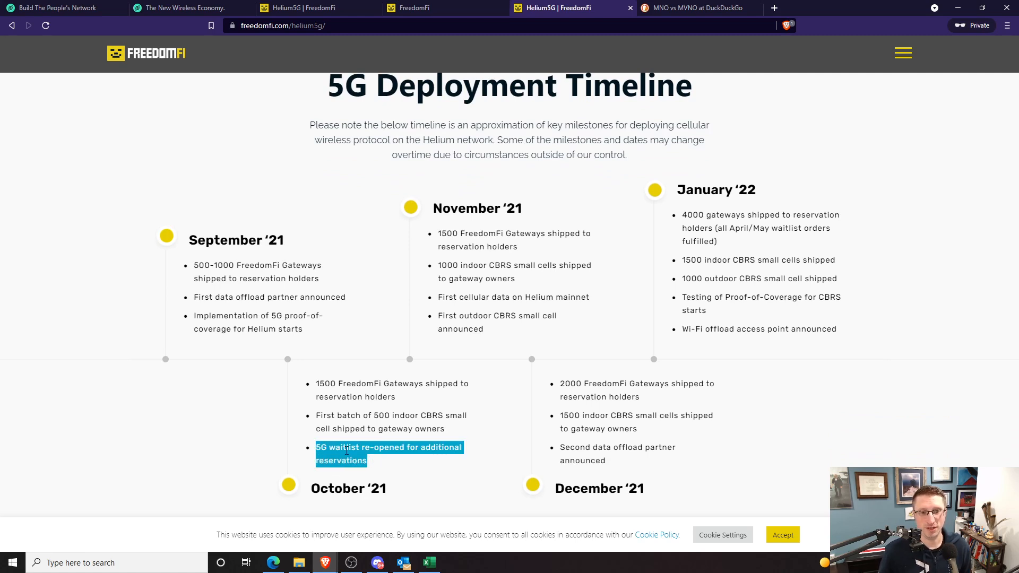
left_click(365, 459)
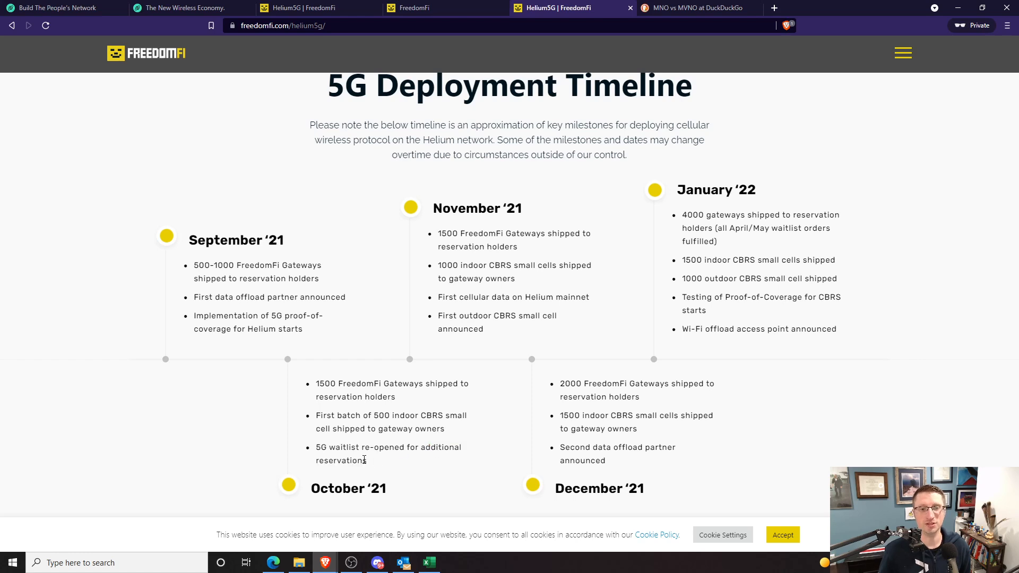
mouse_move(411, 481)
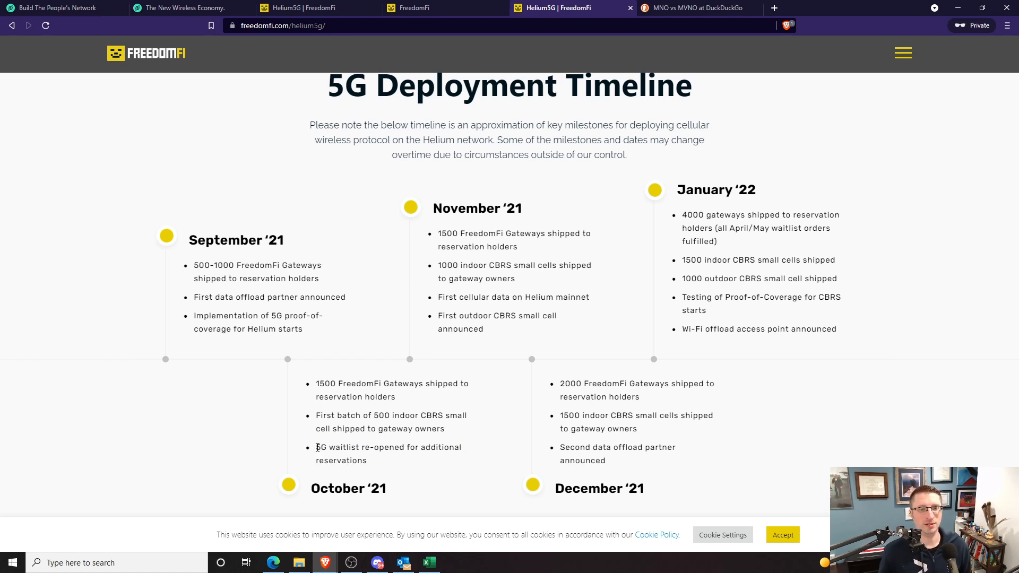
mouse_move(331, 458)
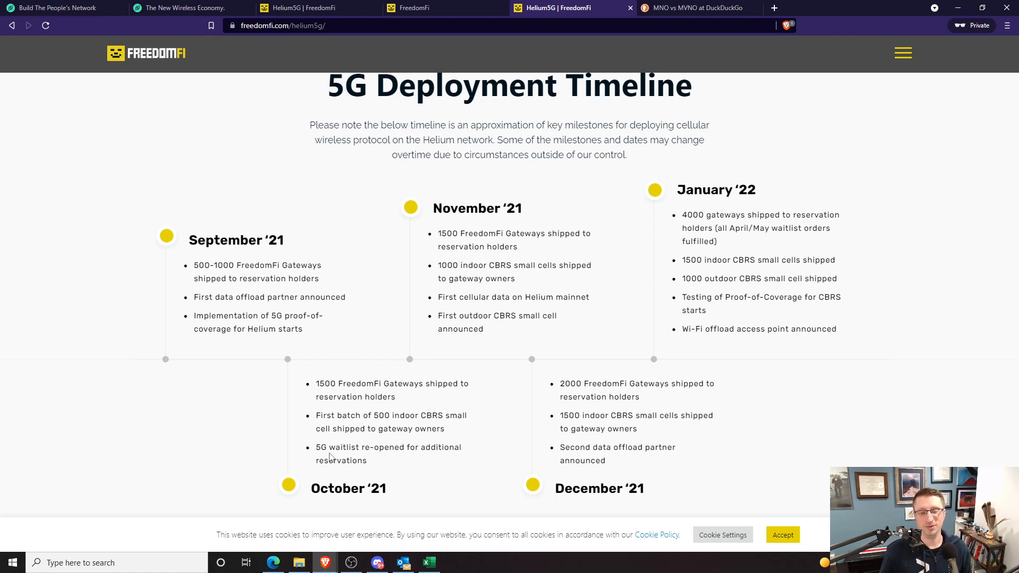
mouse_move(368, 460)
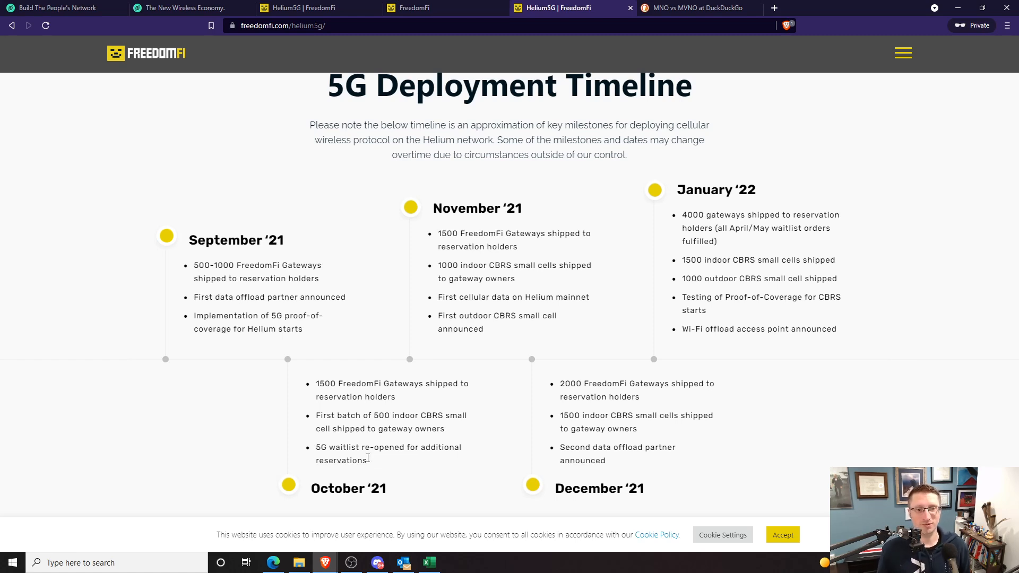
mouse_move(367, 462)
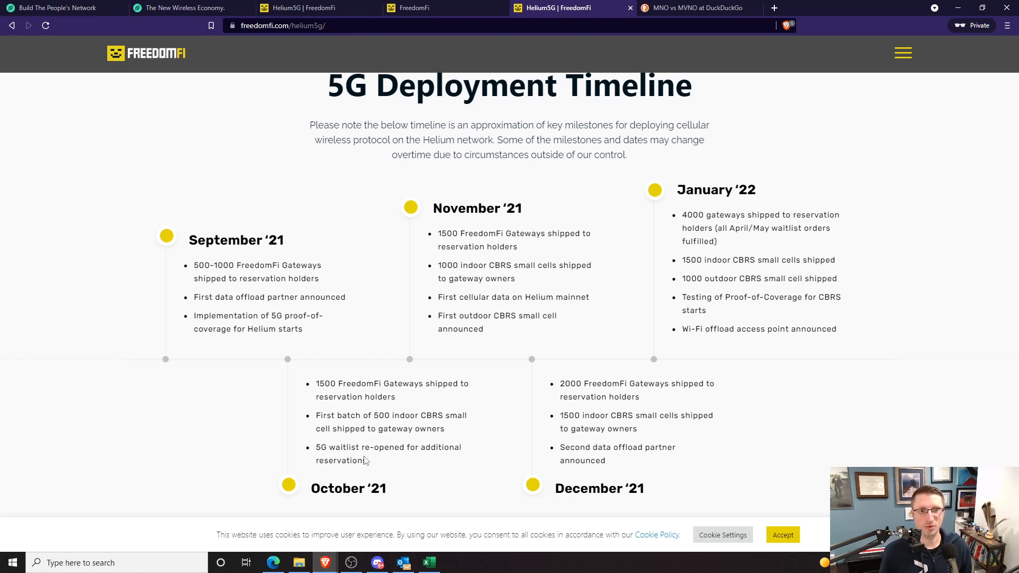
mouse_move(406, 312)
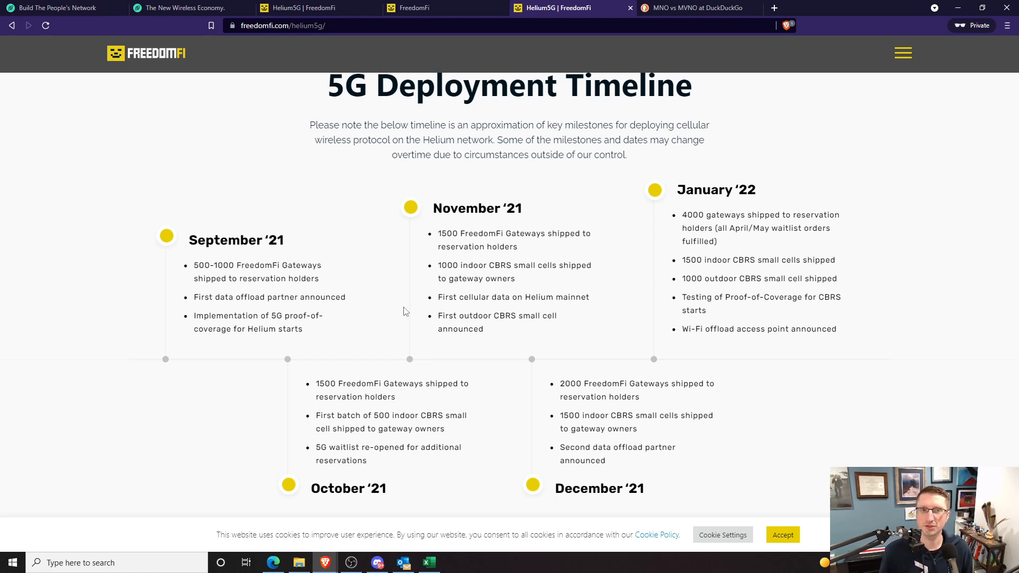
mouse_move(409, 282)
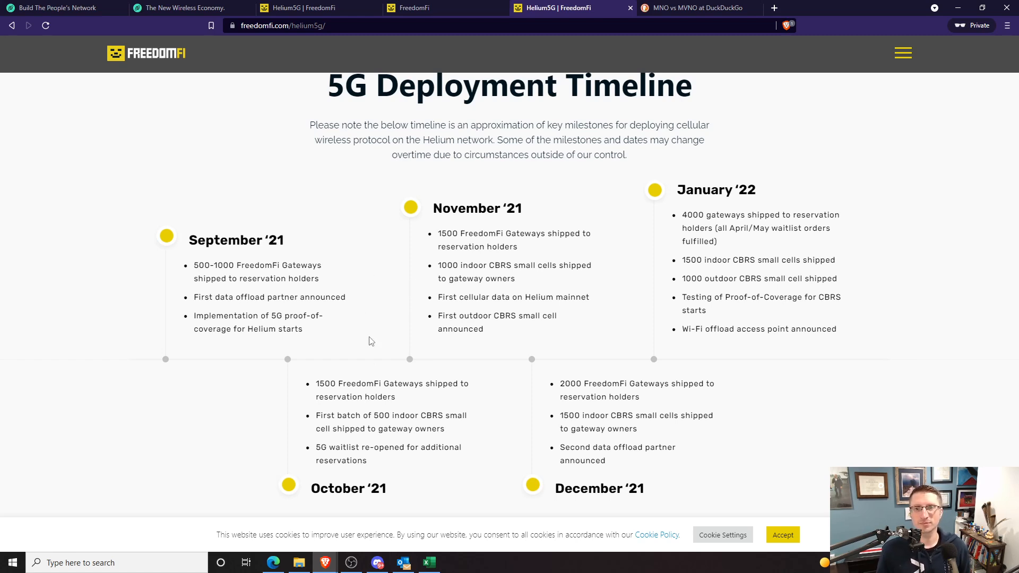
mouse_move(380, 319)
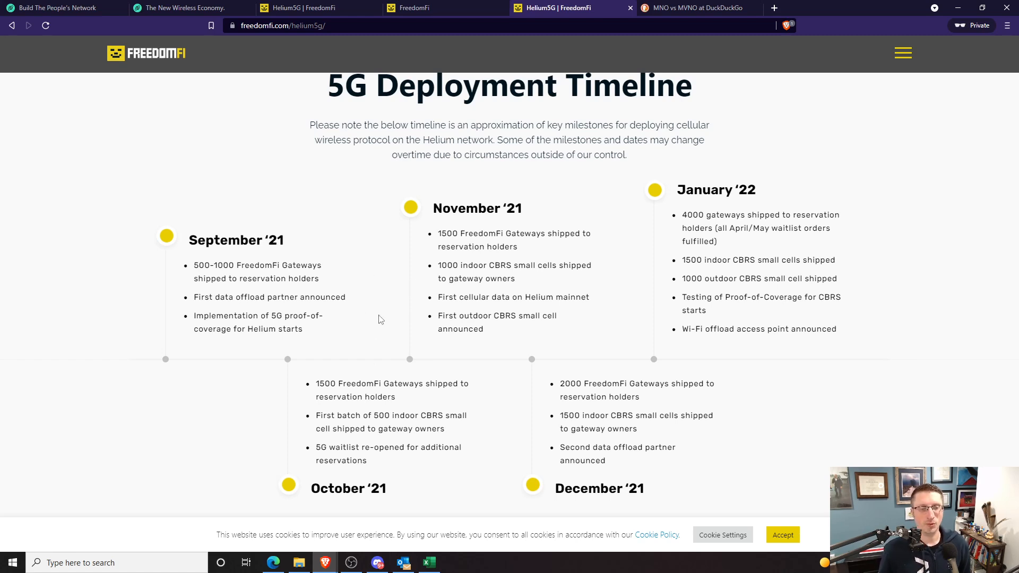
mouse_move(388, 319)
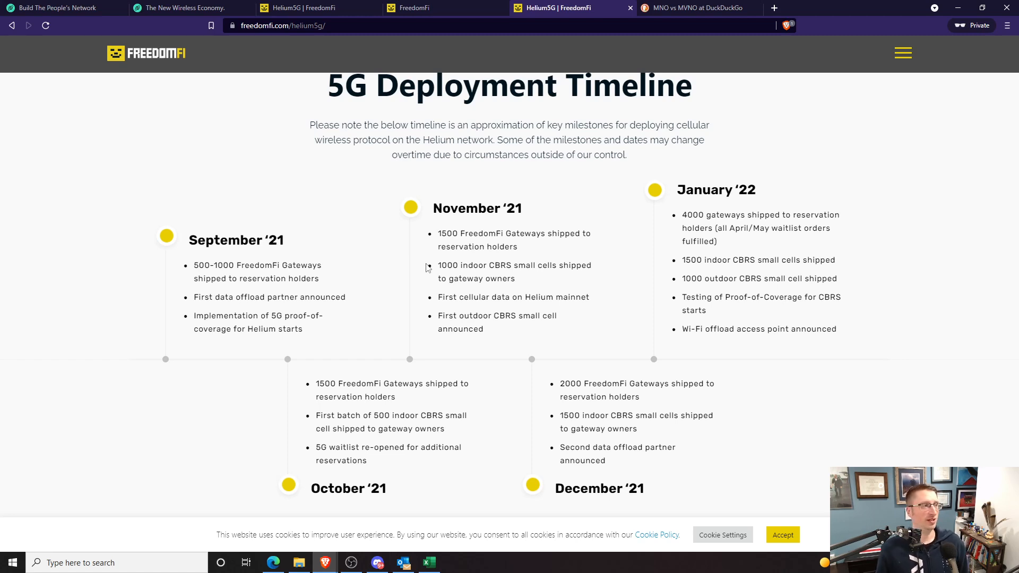
mouse_move(401, 224)
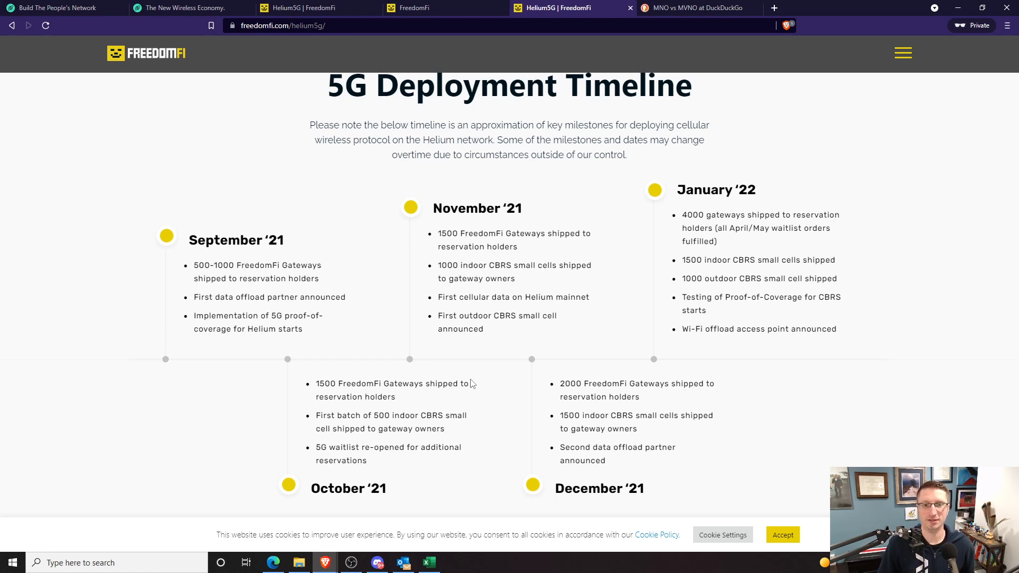
mouse_move(558, 106)
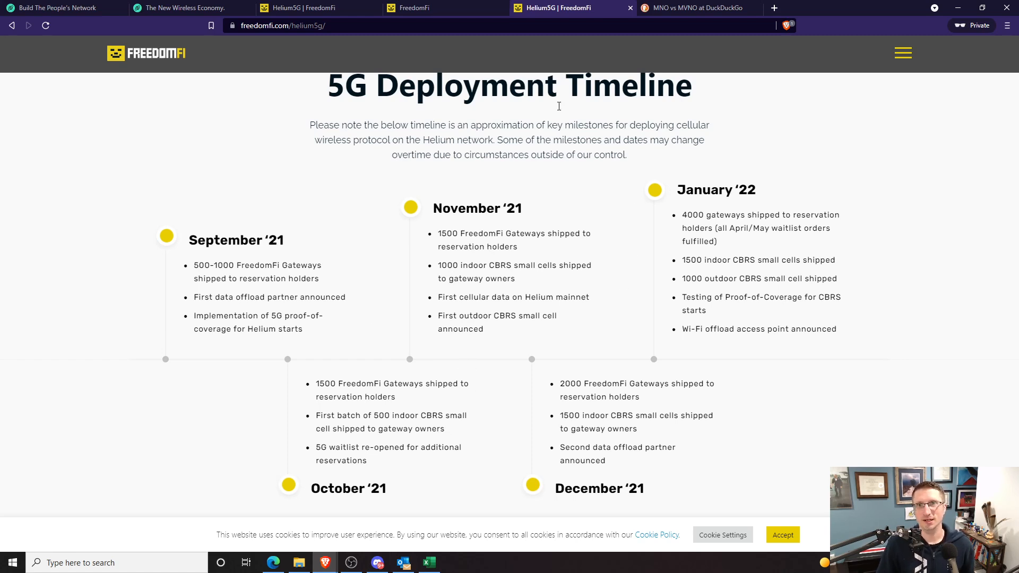
mouse_move(229, 293)
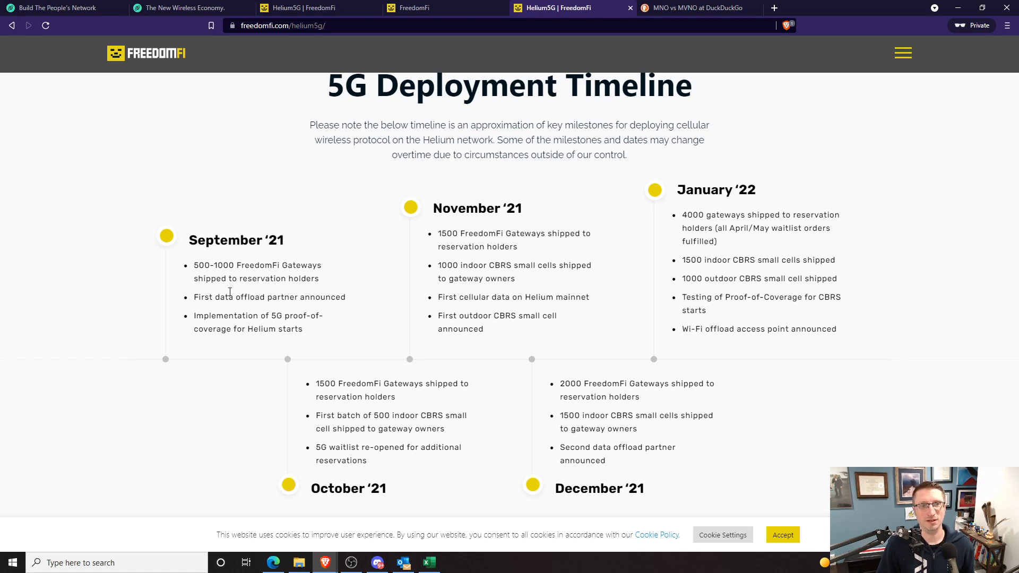
mouse_move(330, 299)
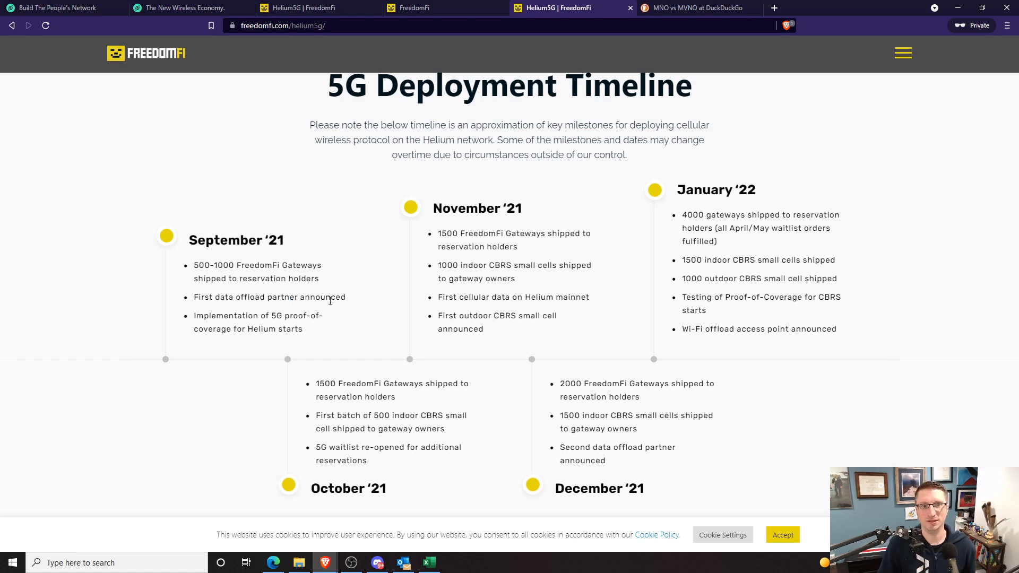
mouse_move(482, 72)
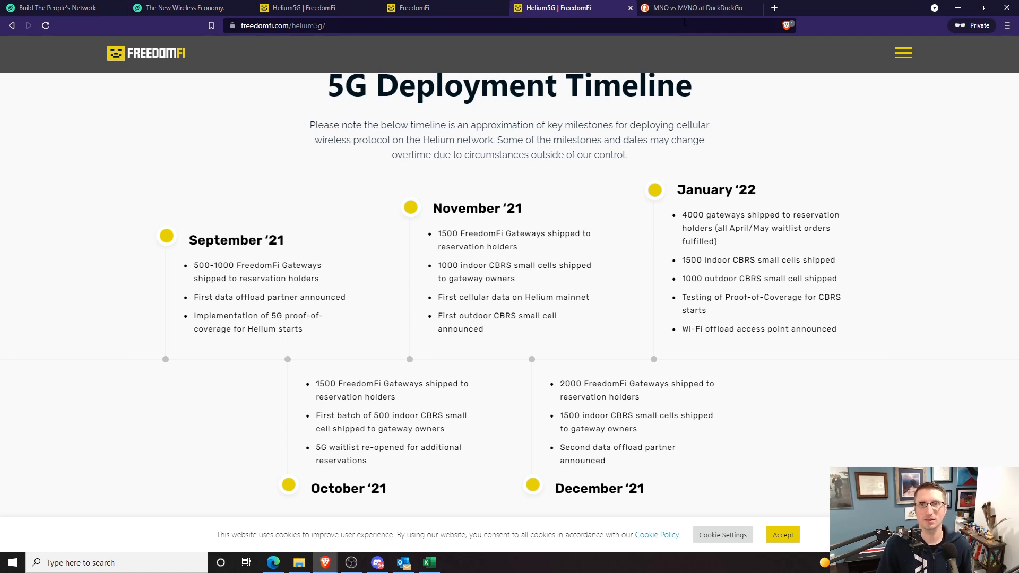
mouse_move(657, 36)
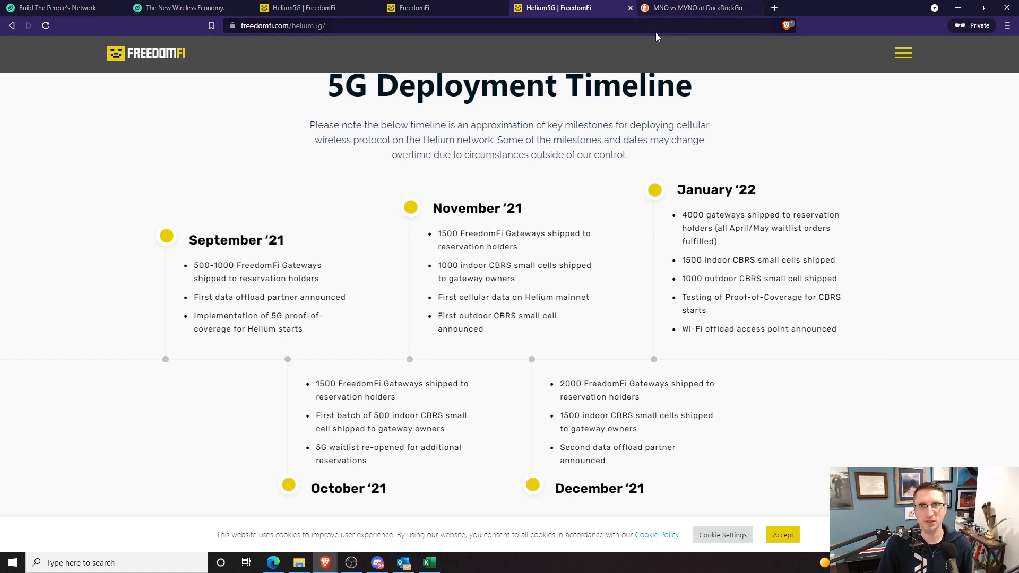
mouse_move(620, 36)
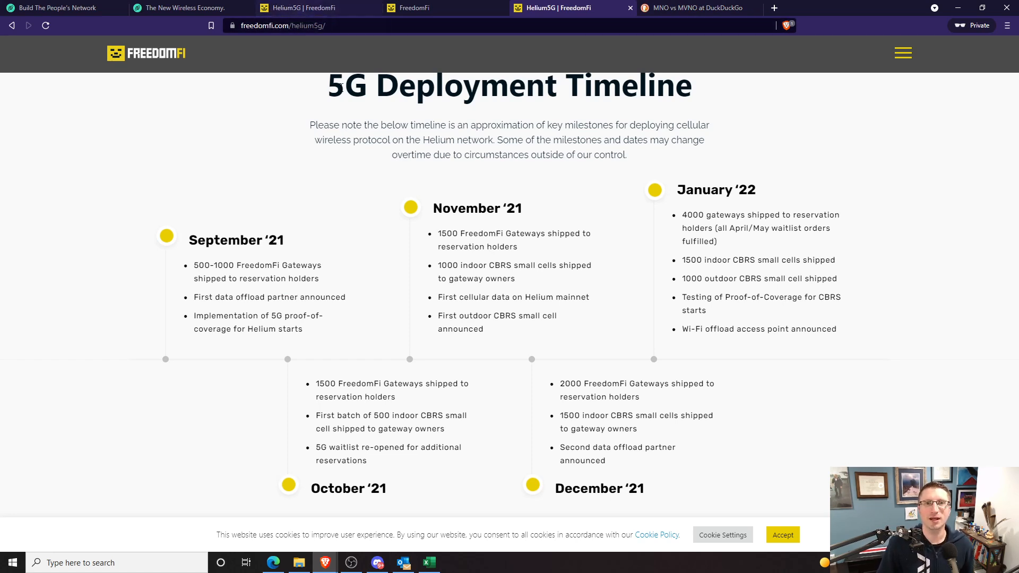
mouse_move(656, 55)
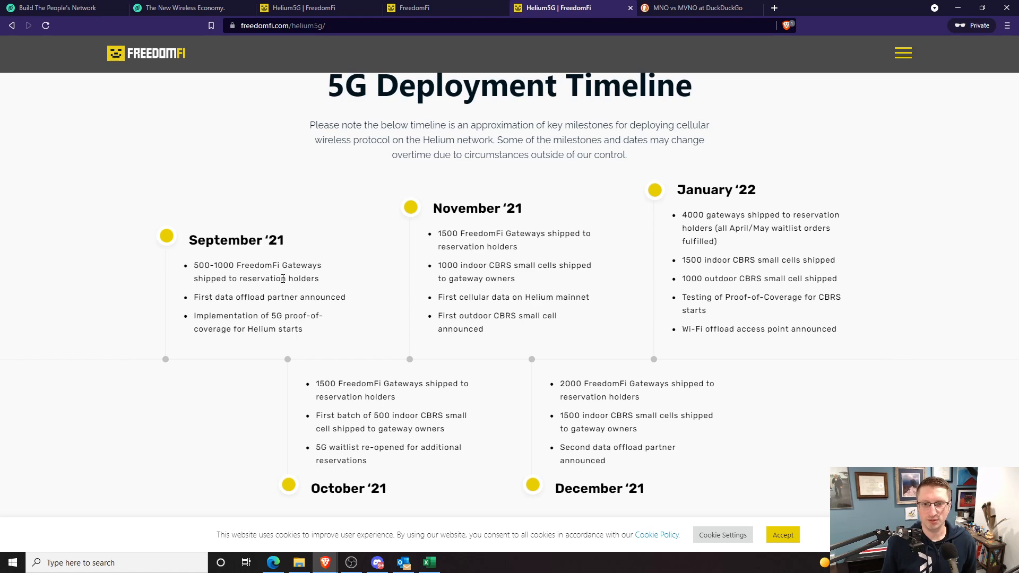
scroll("down", 3)
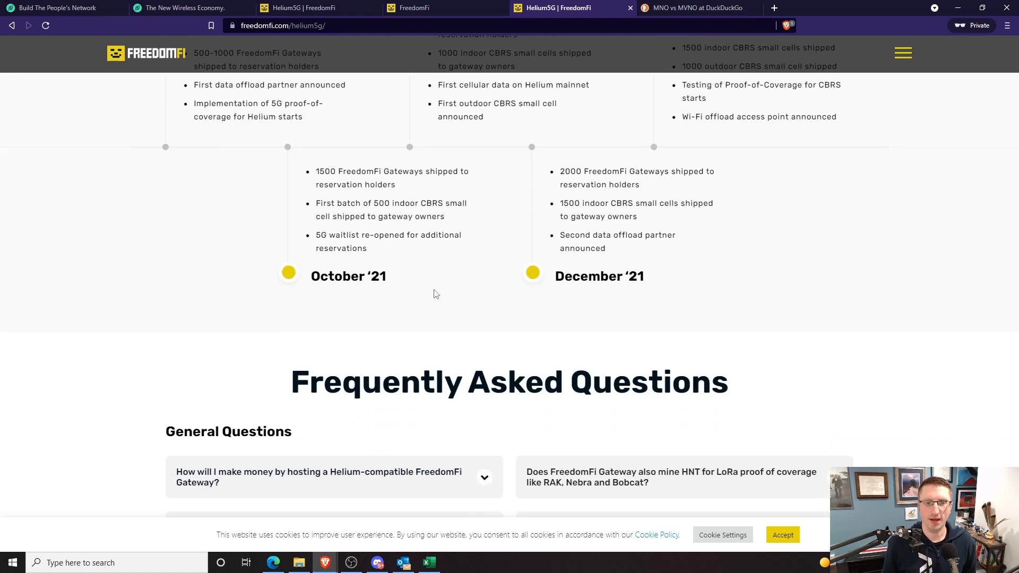
scroll("up", 3)
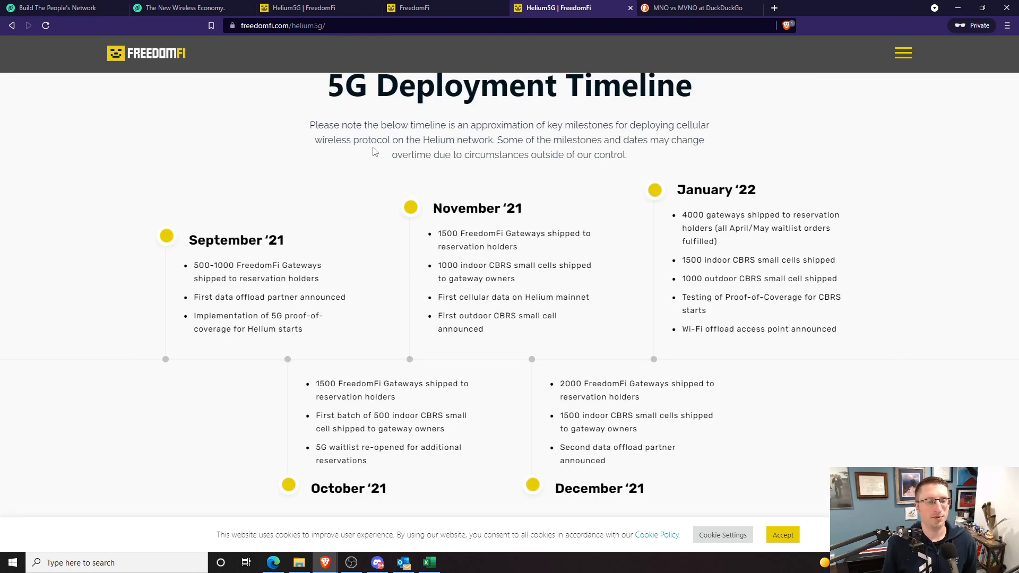